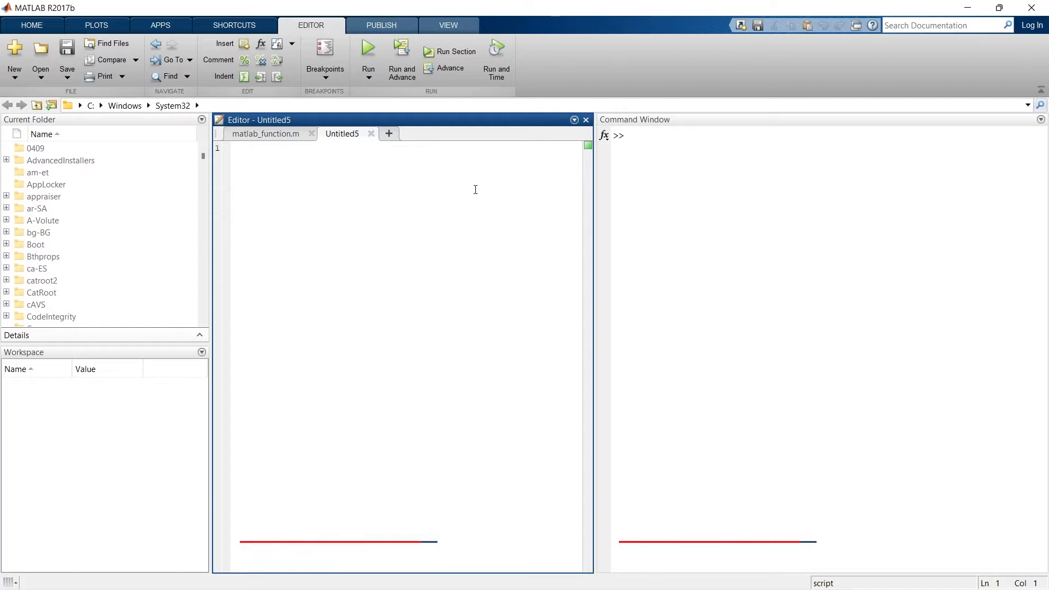
Type the header line 'function f=sineplot(a,b)' into the new Untitled5 editor file
{"action": "type", "text": "E"}
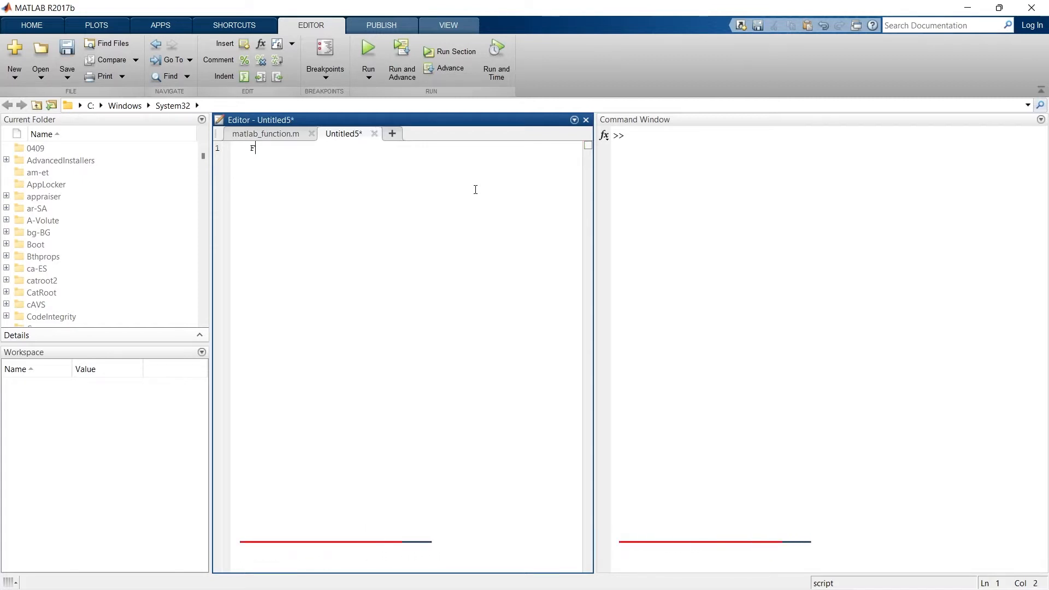
{"action": "type", "text": "function"}
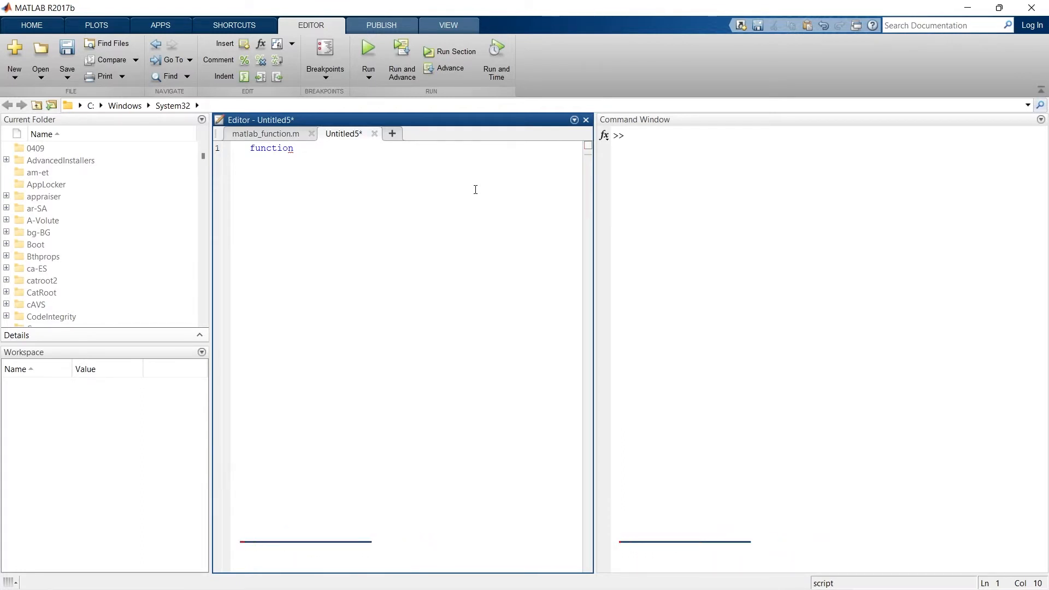
{"action": "type", "text": "f=sin"}
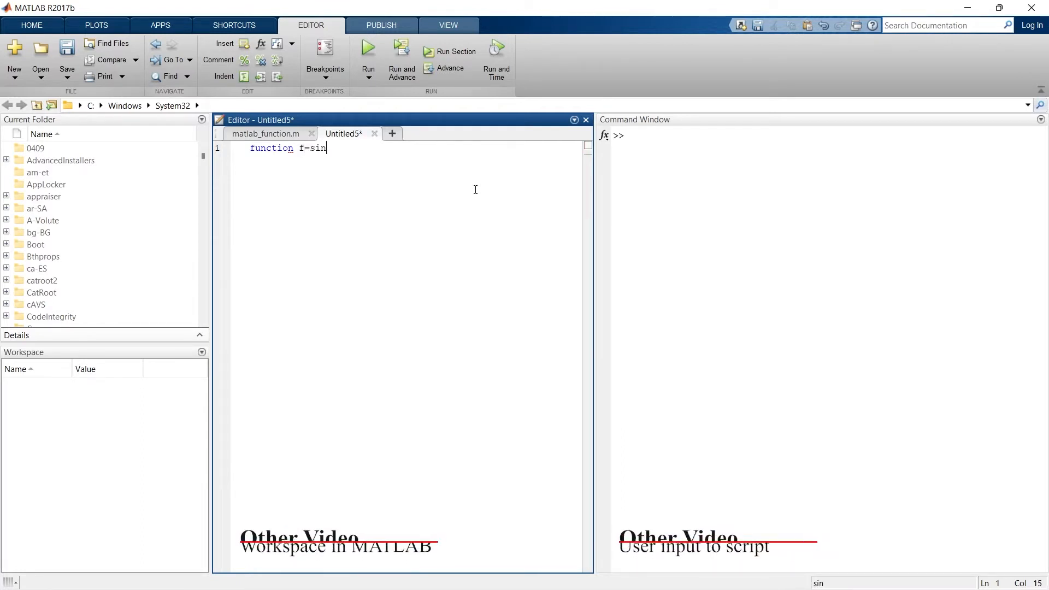
{"action": "type", "text": "eplot"}
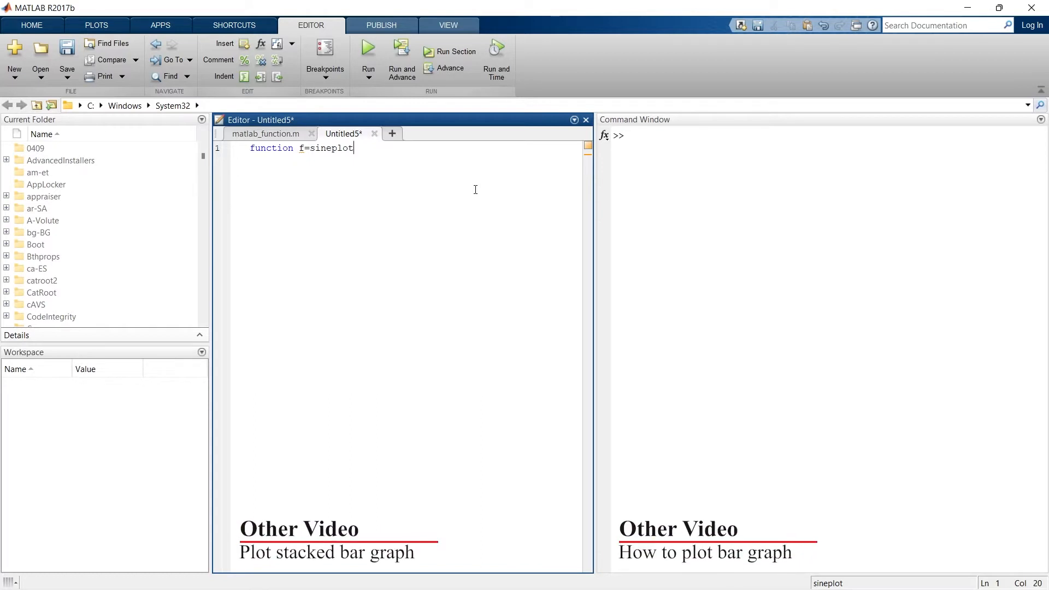
{"action": "type", "text": "(a,"}
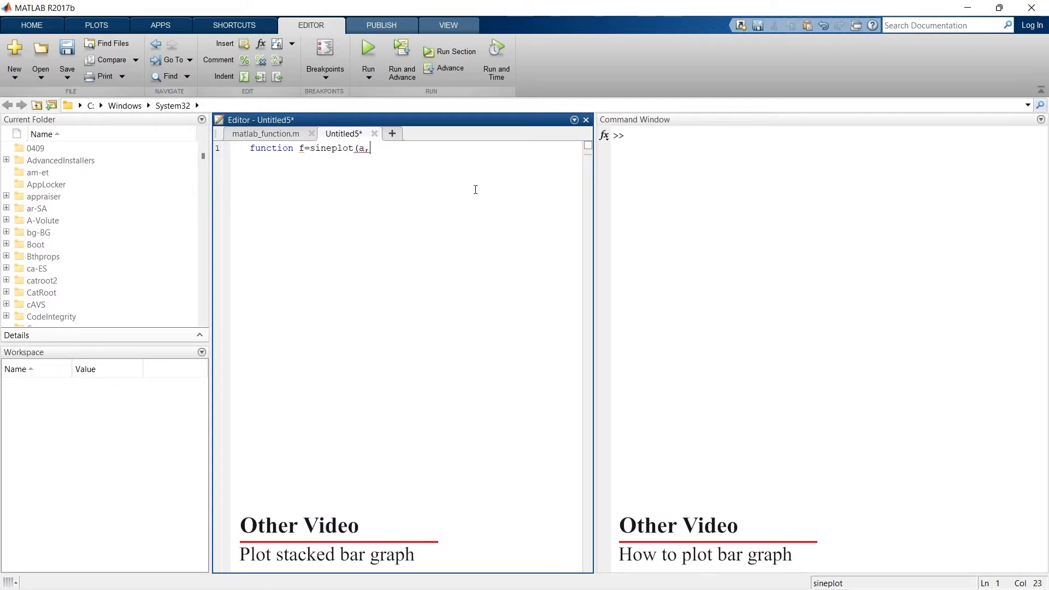
{"action": "type", "text": "b)"}
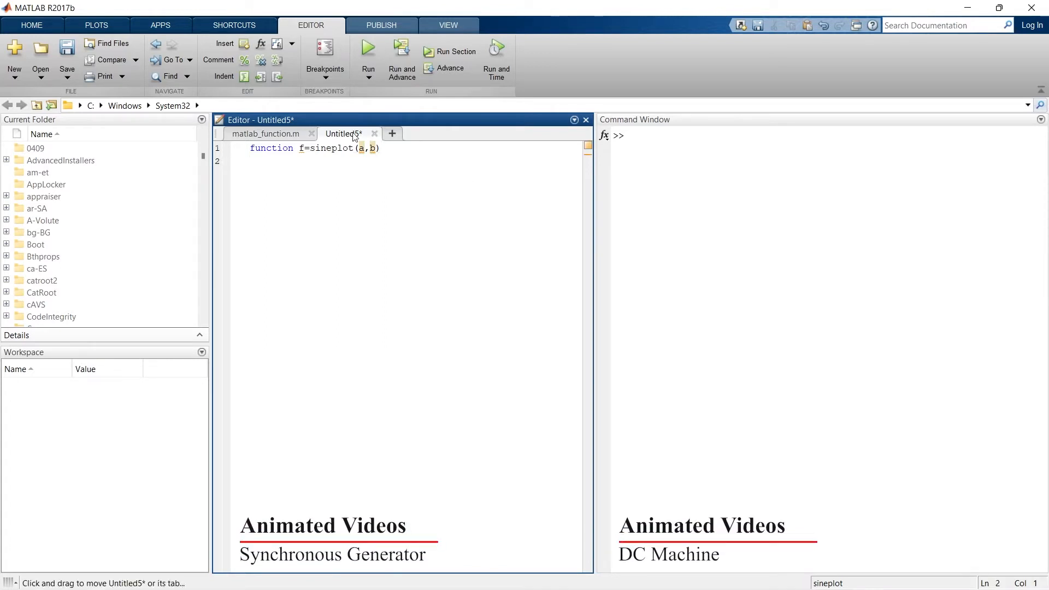
Write the body lines t=0:0.001:1; and f=a*sin(2*pi*b*t);
{"action": "type", "text": "t"}
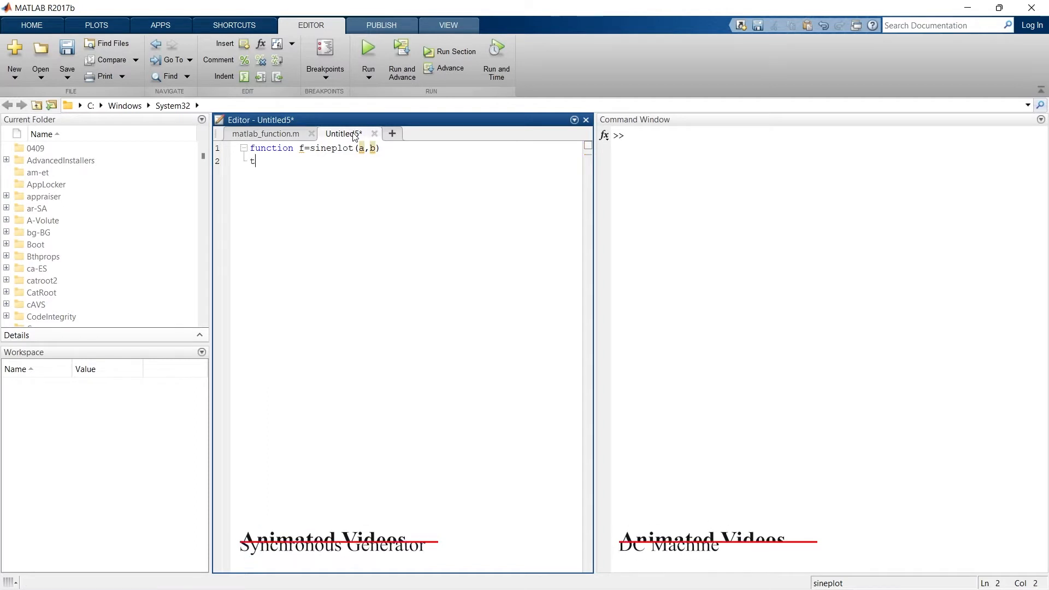
{"action": "type", "text": "=0:0.001:1;"}
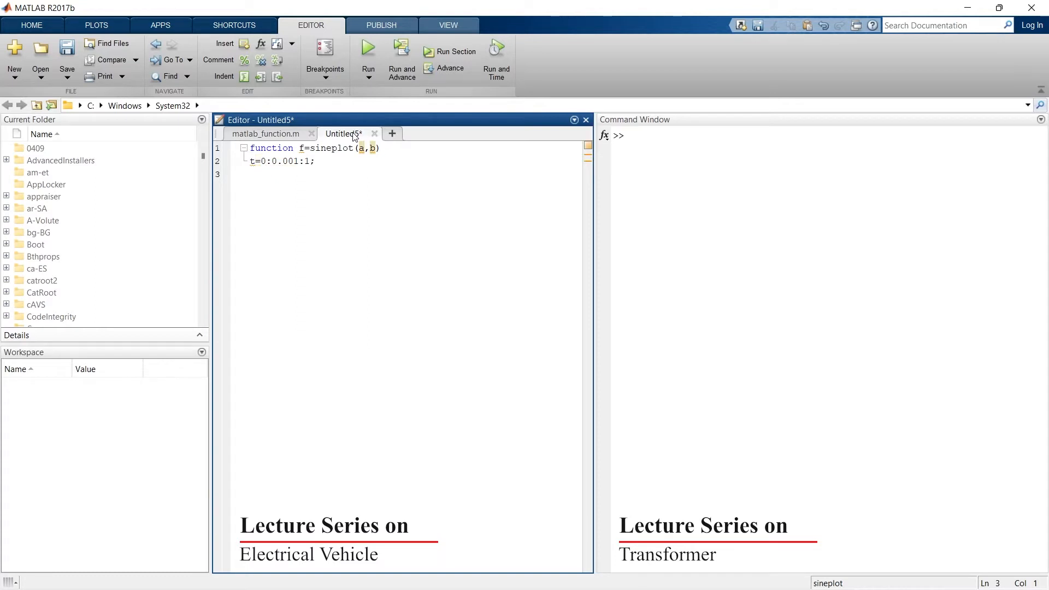
{"action": "type", "text": "f"}
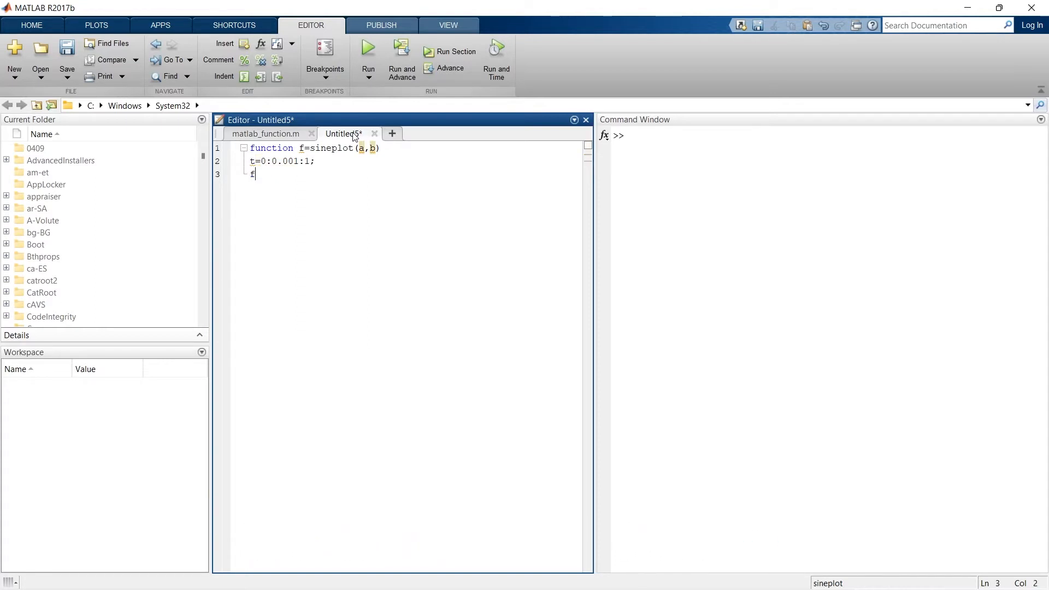
{"action": "type", "text": "=a*"}
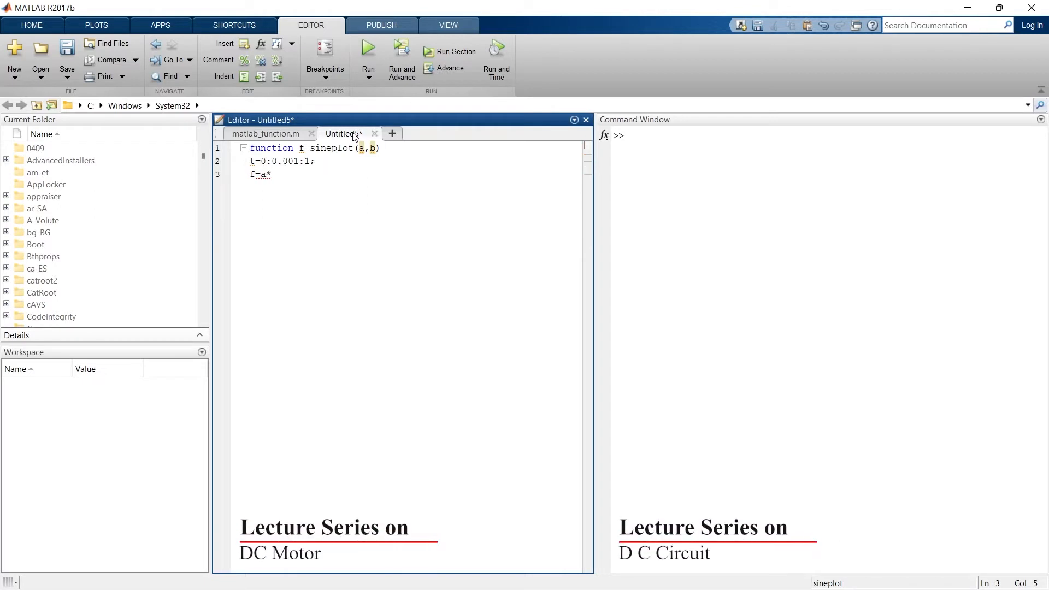
{"action": "type", "text": "sin(2*"}
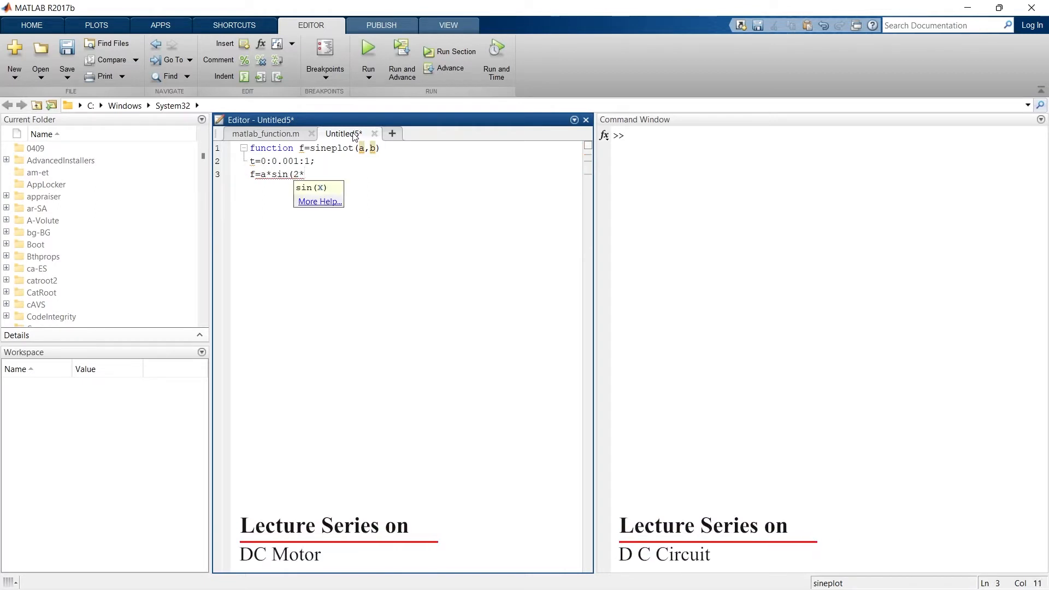
{"action": "type", "text": "pi*b"}
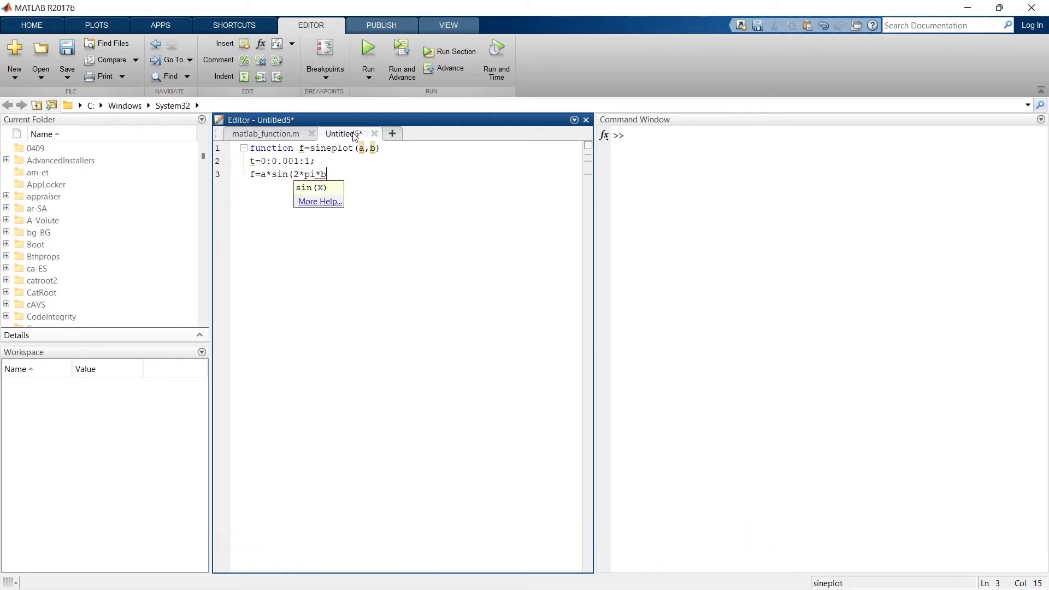
{"action": "type", "text": "*t);"}
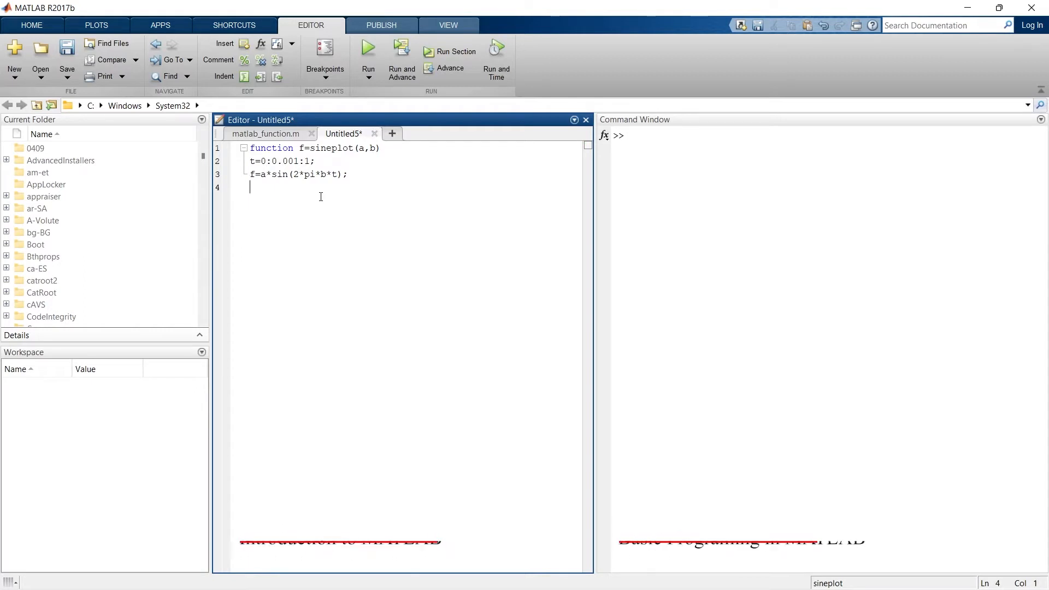
Add plot(t,f); and a closing end to the function
{"action": "type", "text": "plot"}
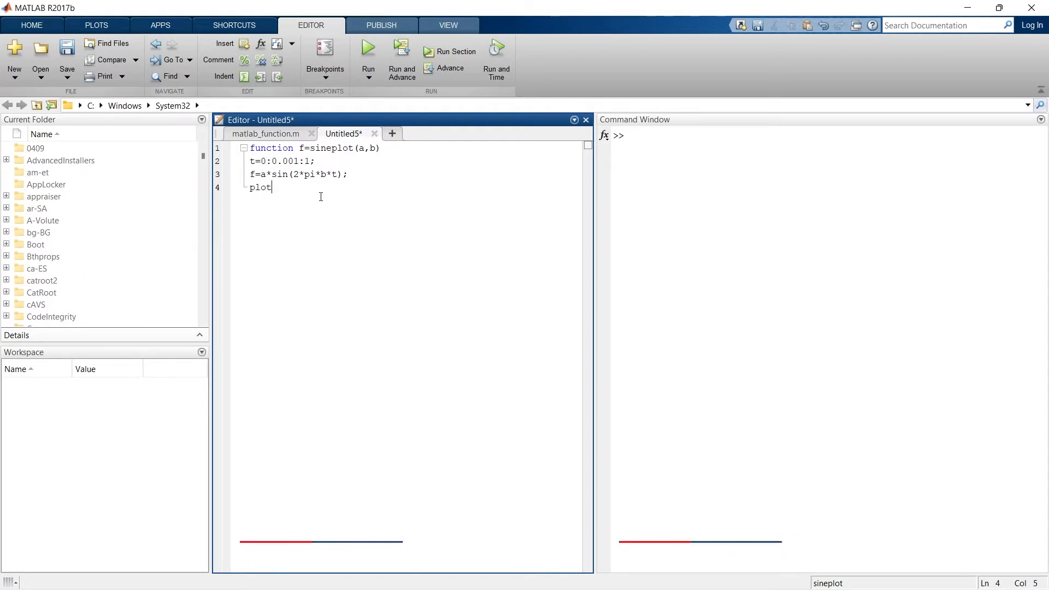
{"action": "type", "text": "("}
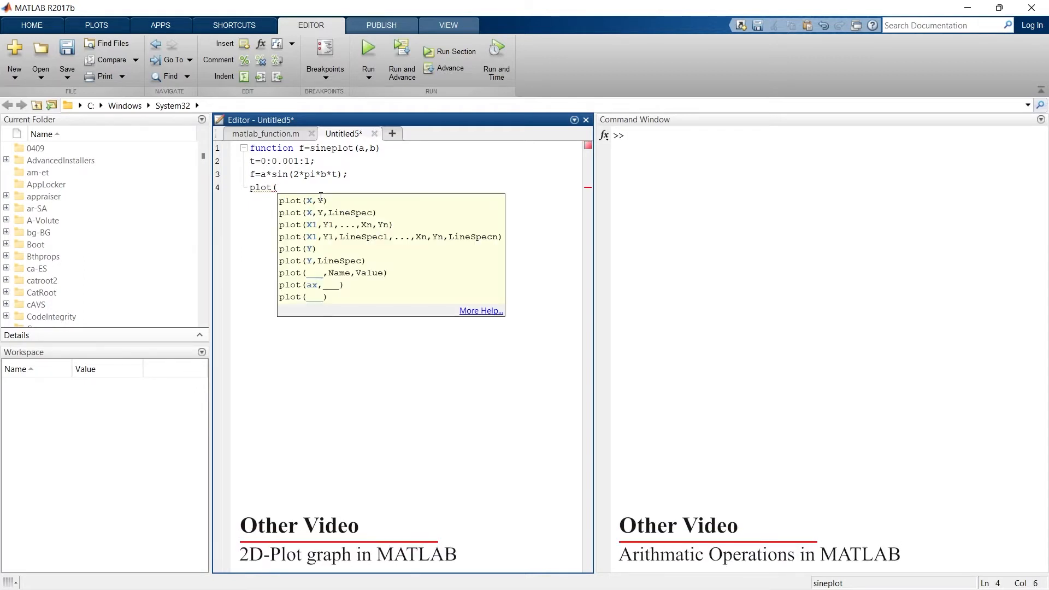
{"action": "type", "text": "t,"}
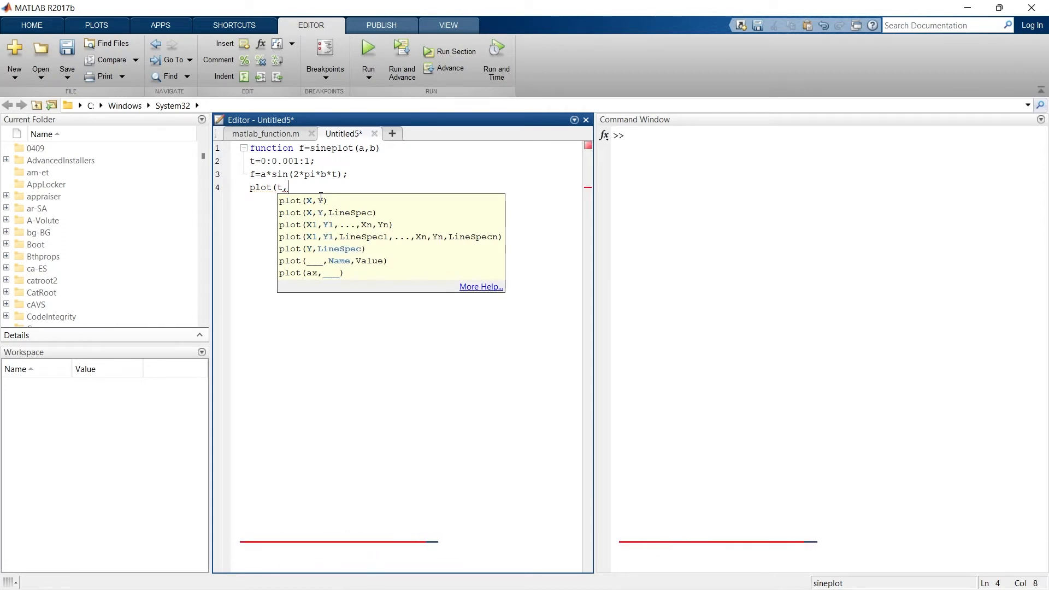
{"action": "type", "text": "f"}
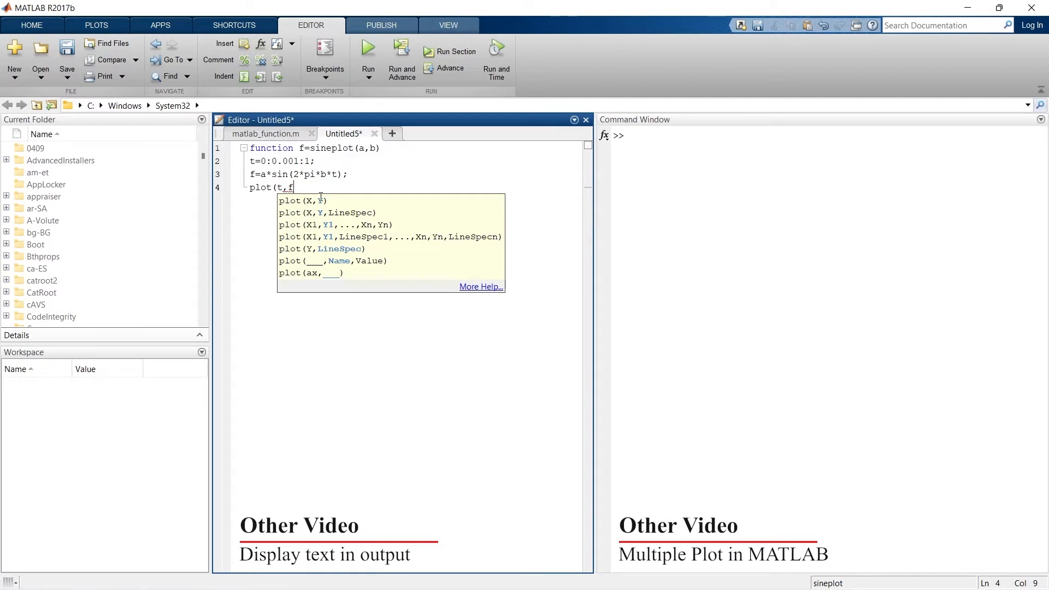
{"action": "type", "text": ");"}
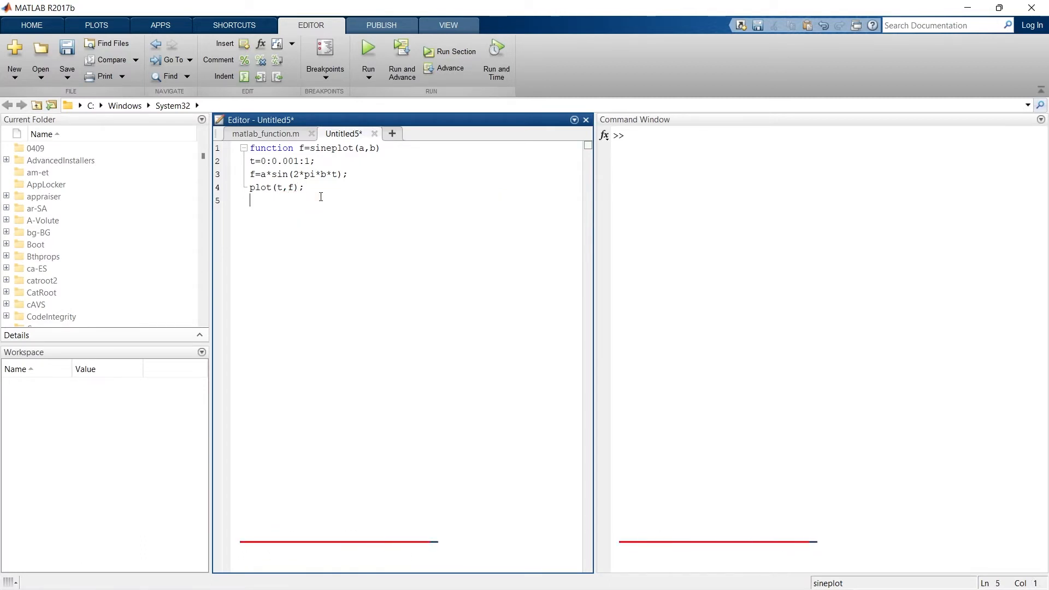
{"action": "type", "text": "end"}
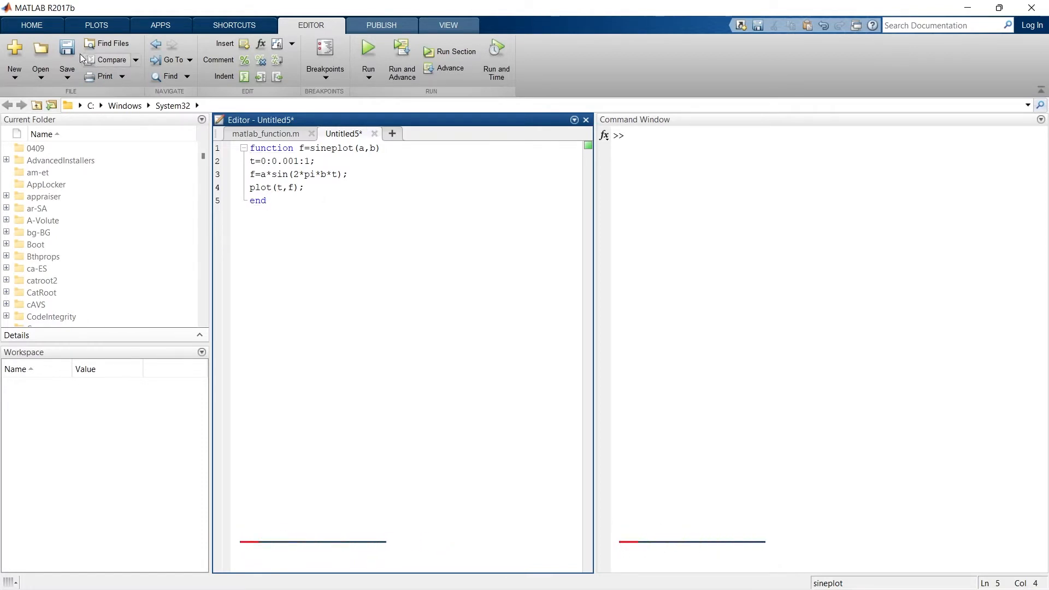
Save the function file as sineplot.m in D:\MATLAB 2017b_Files
{"action": "left_click", "coordinate": [67, 54]}
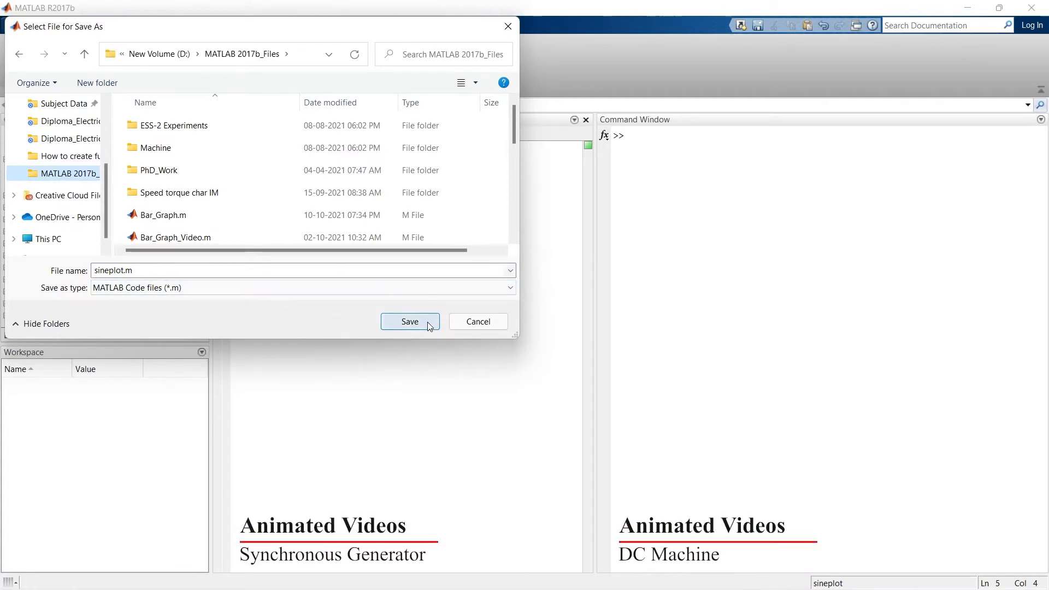
{"action": "left_click", "coordinate": [409, 321]}
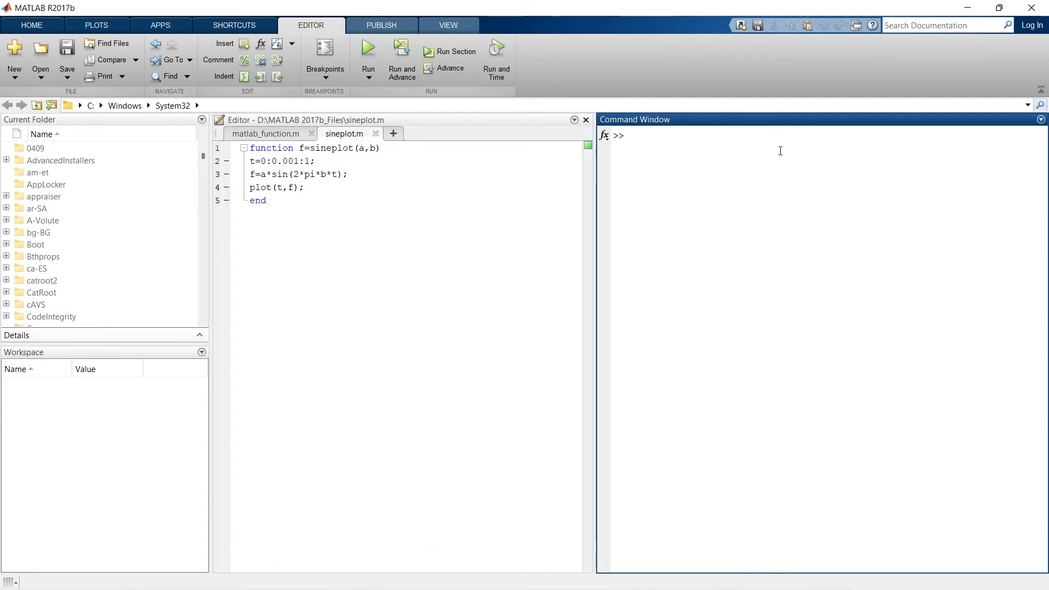
Run sineplot(1,2); in the Command Window with MATLAB brought over the plot
{"action": "type", "text": "sineplot("}
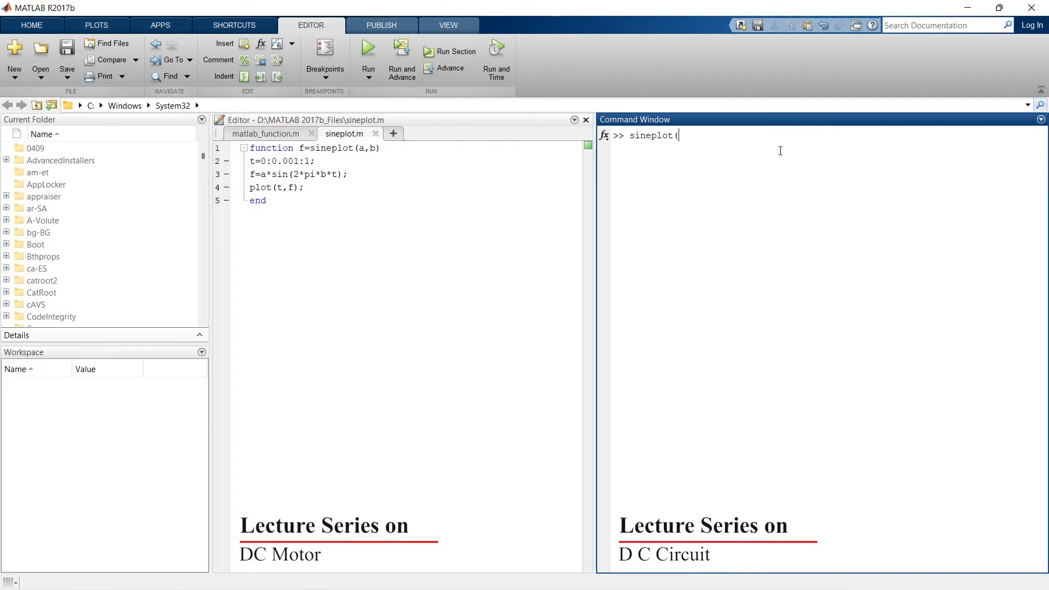
{"action": "type", "text": "1,"}
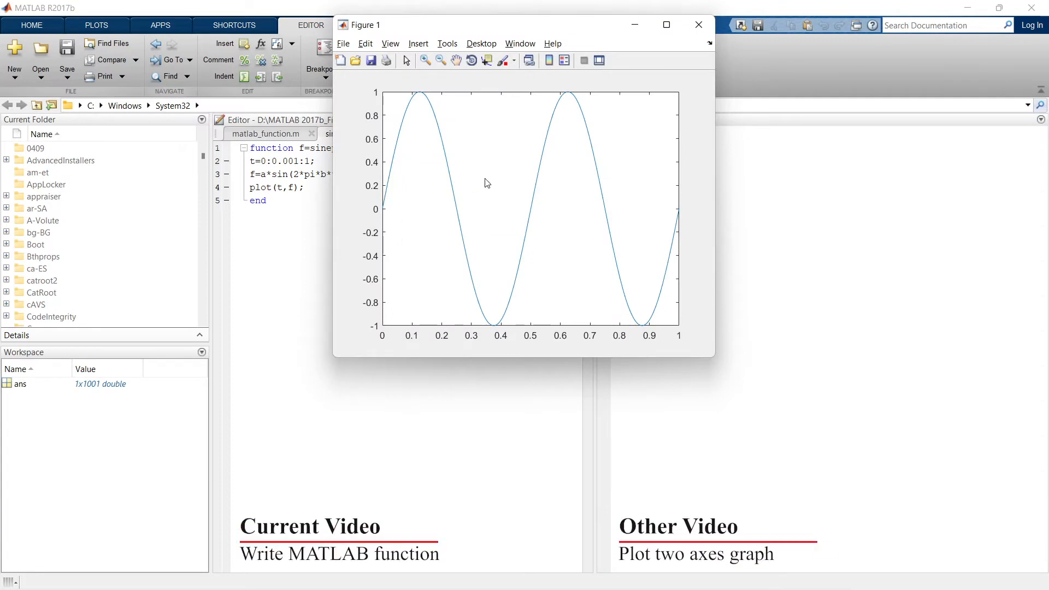
{"action": "mouse_move", "coordinate": [658, 89]}
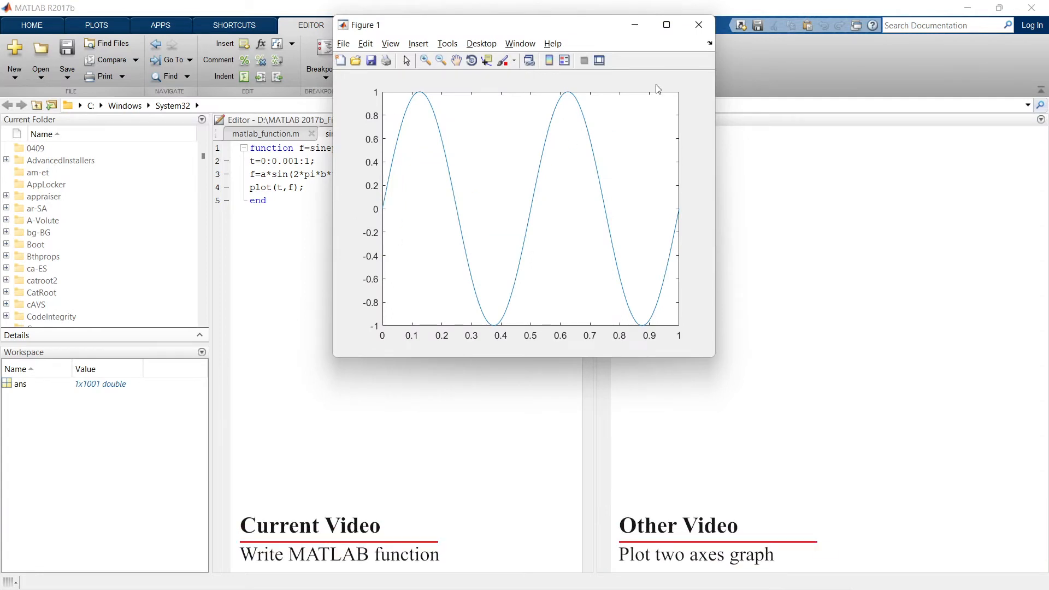
{"action": "left_click", "coordinate": [698, 25]}
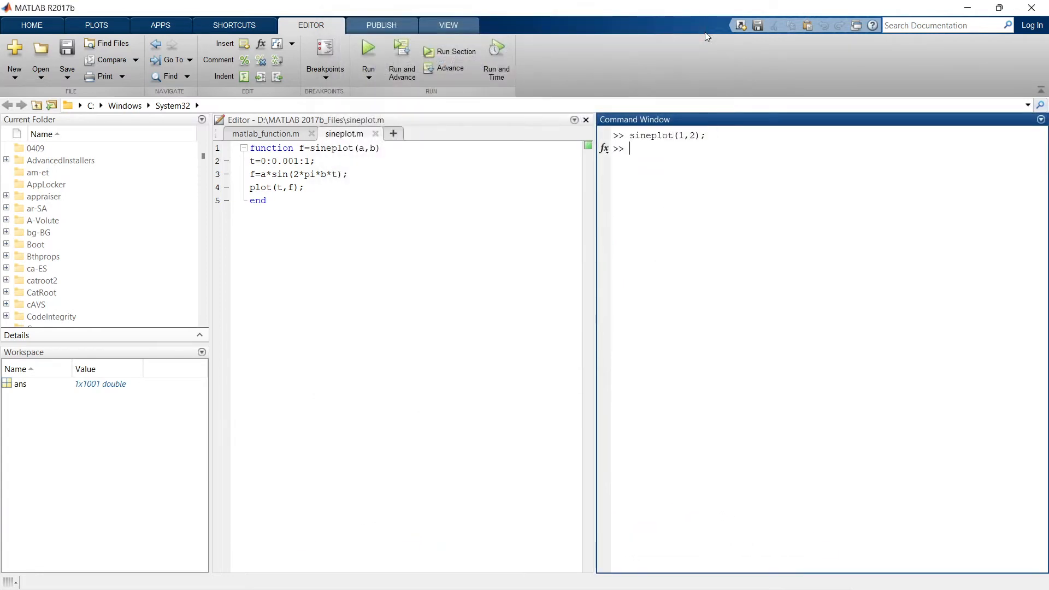
{"action": "type", "text": "sineplot(1,2);"}
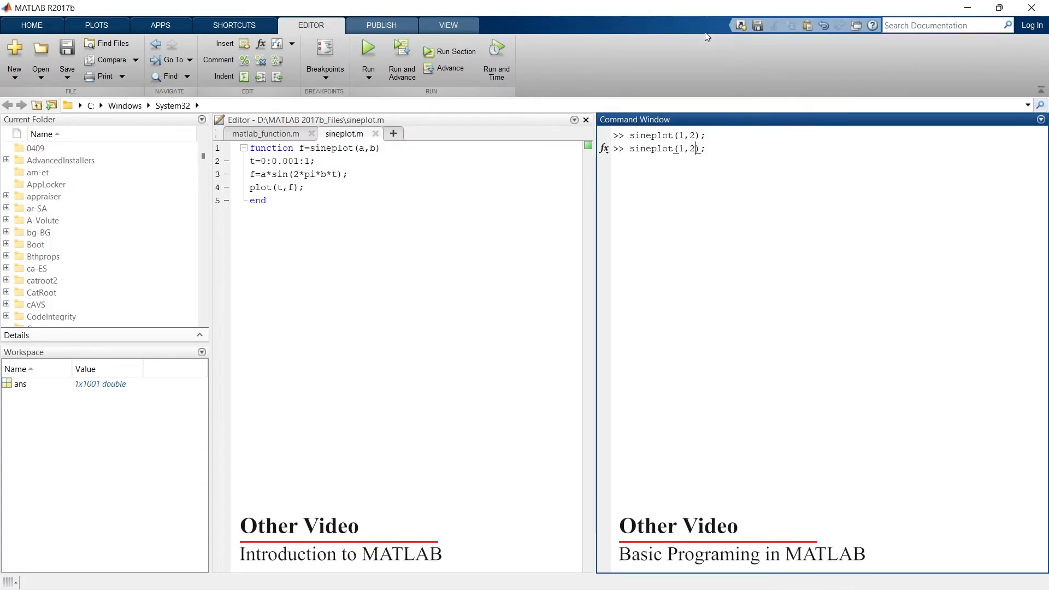
Rerun as sineplot(110,60), close that plot, then change amplitude to 220
{"action": "double_click", "coordinate": [691, 149]}
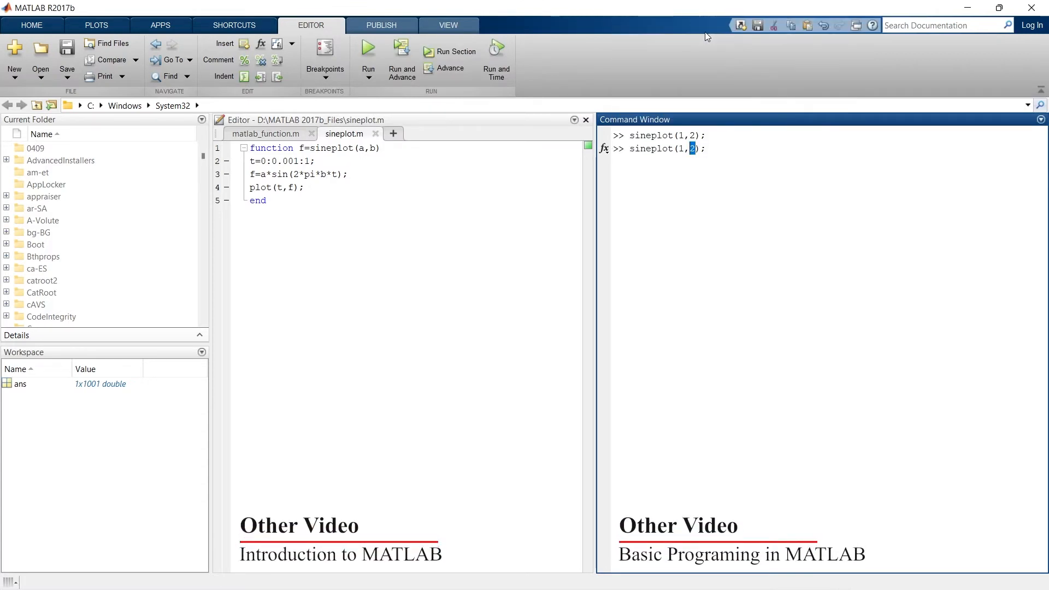
{"action": "type", "text": "60"}
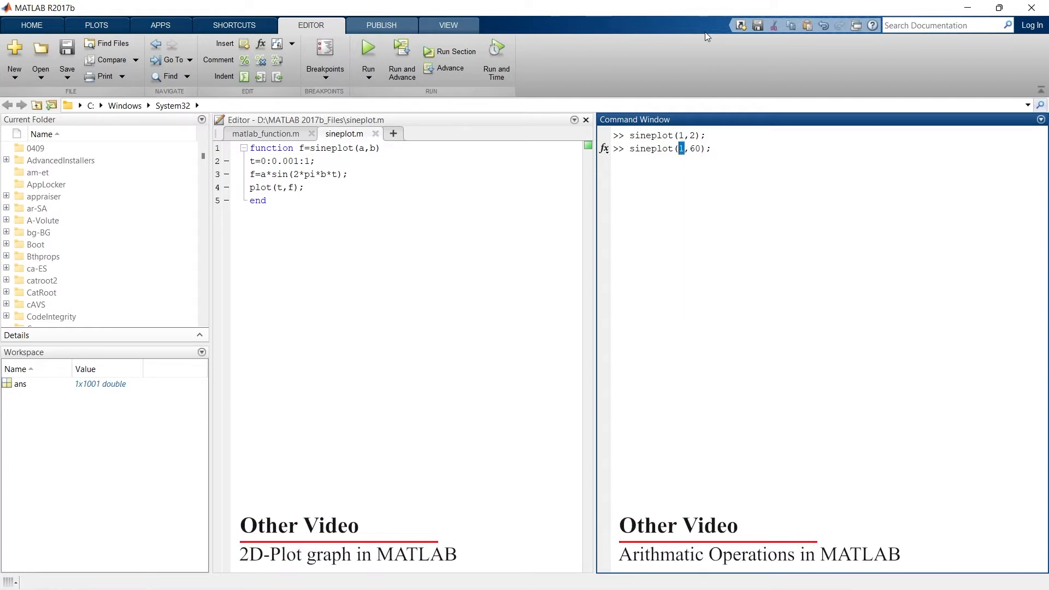
{"action": "type", "text": "10"}
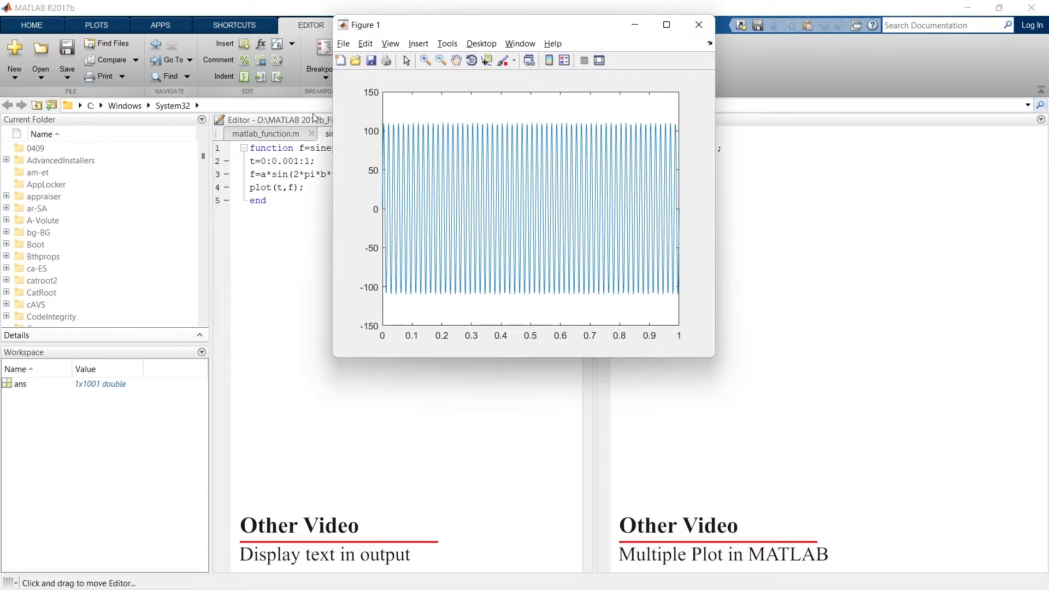
{"action": "mouse_move", "coordinate": [549, 208]}
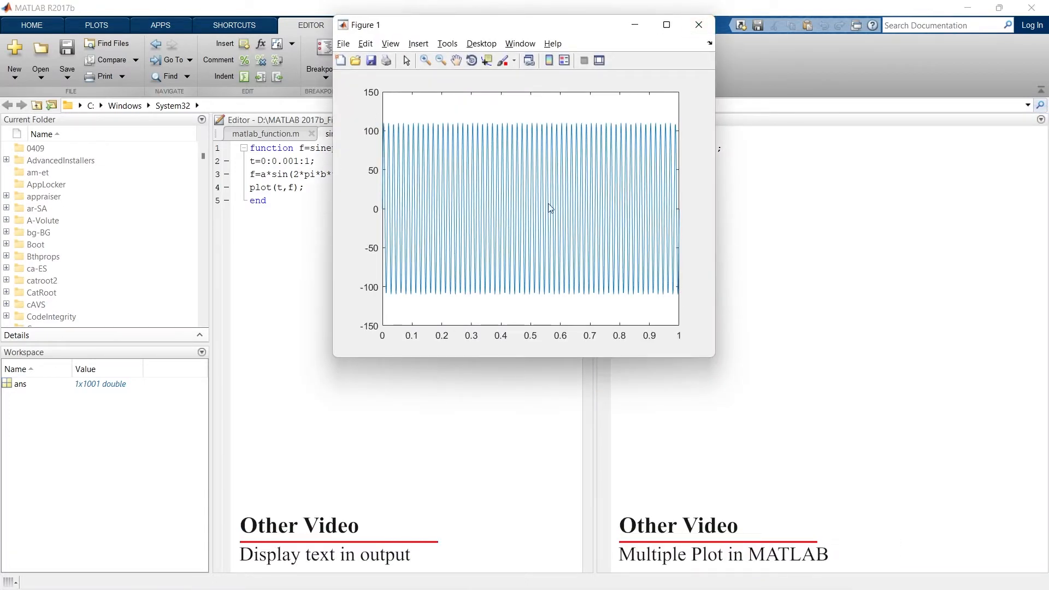
{"action": "left_click", "coordinate": [699, 24]}
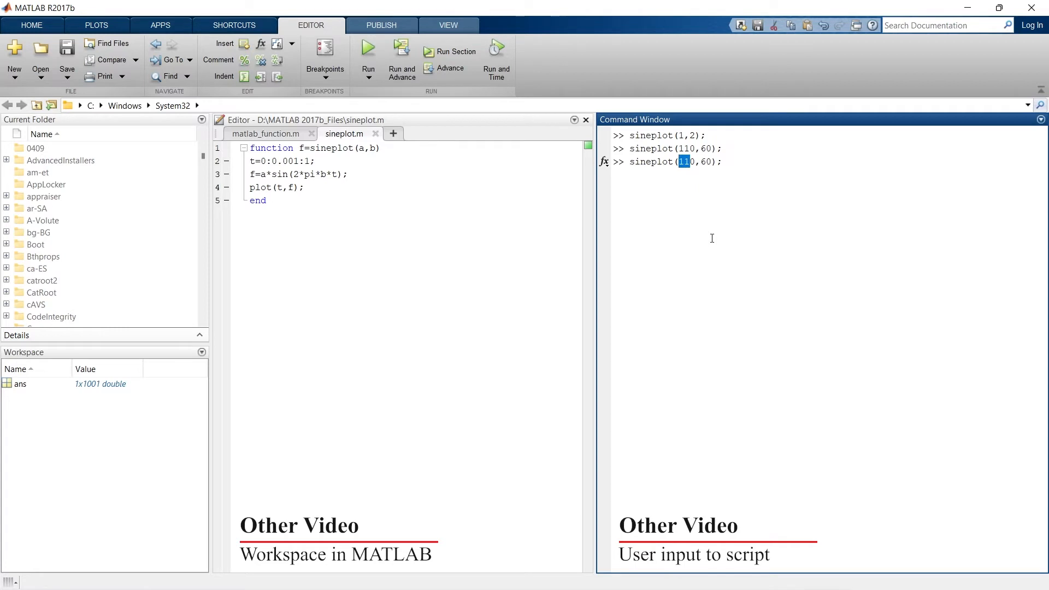
{"action": "type", "text": "20"}
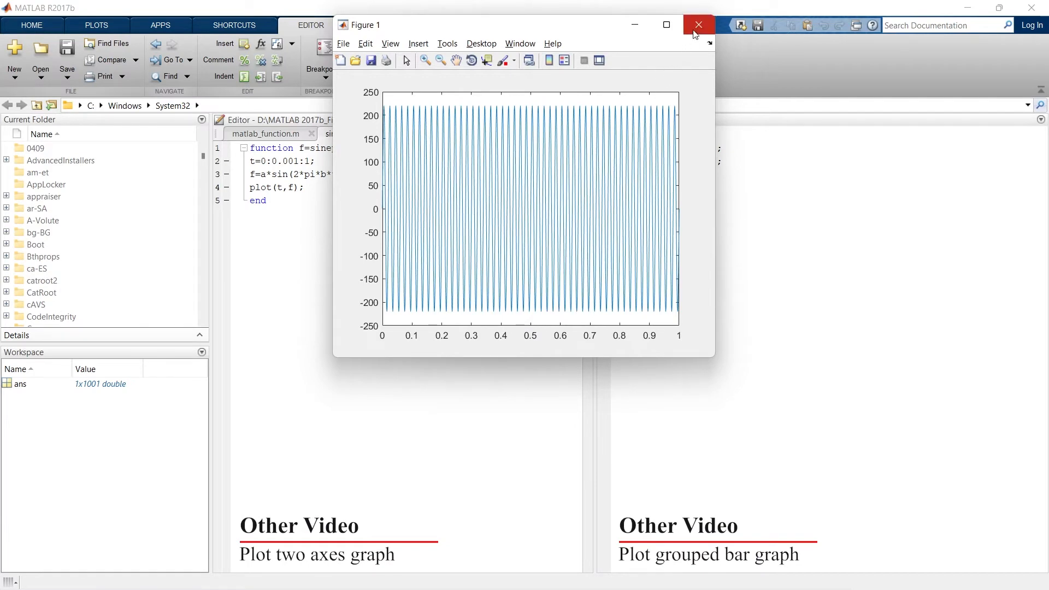
Close the amplitude-220 plot, browse D:\MATLAB 2017b_Files, and close the folder window
{"action": "left_click", "coordinate": [699, 24]}
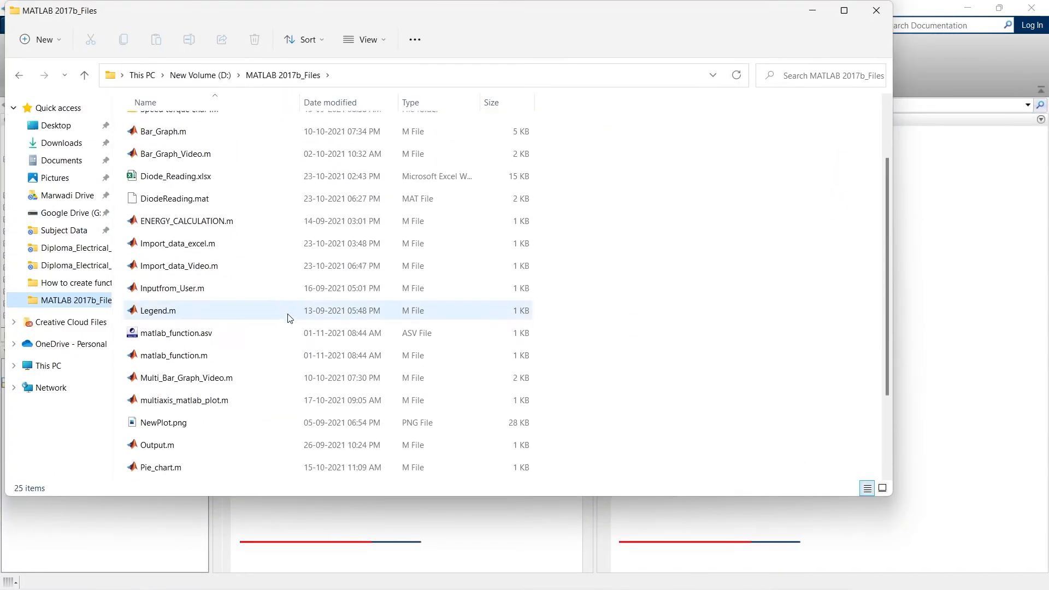
{"action": "scroll", "scroll_direction": "down", "scroll_amount": 3}
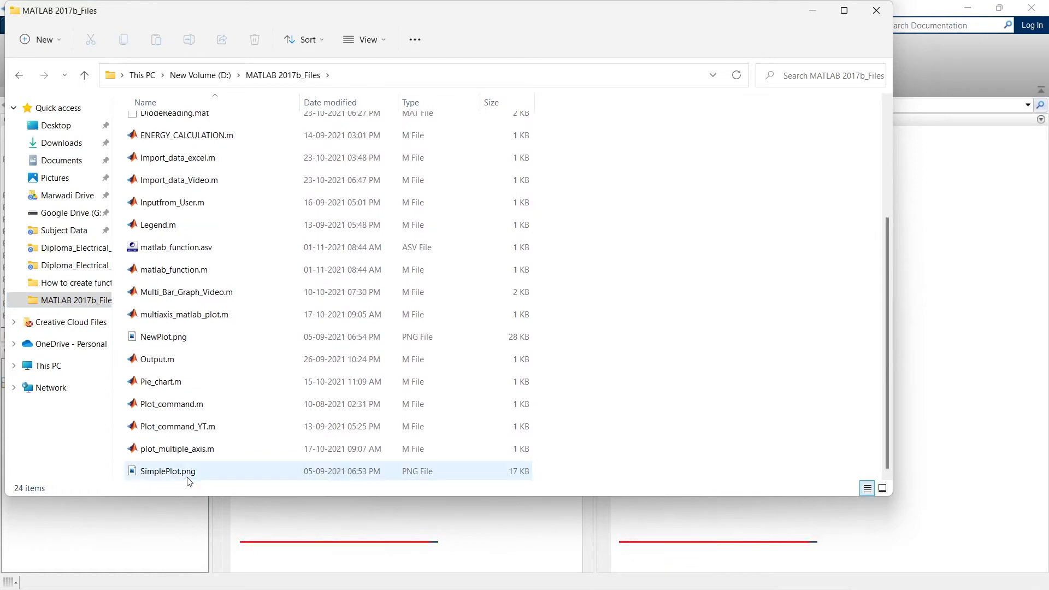
{"action": "mouse_move", "coordinate": [876, 11]}
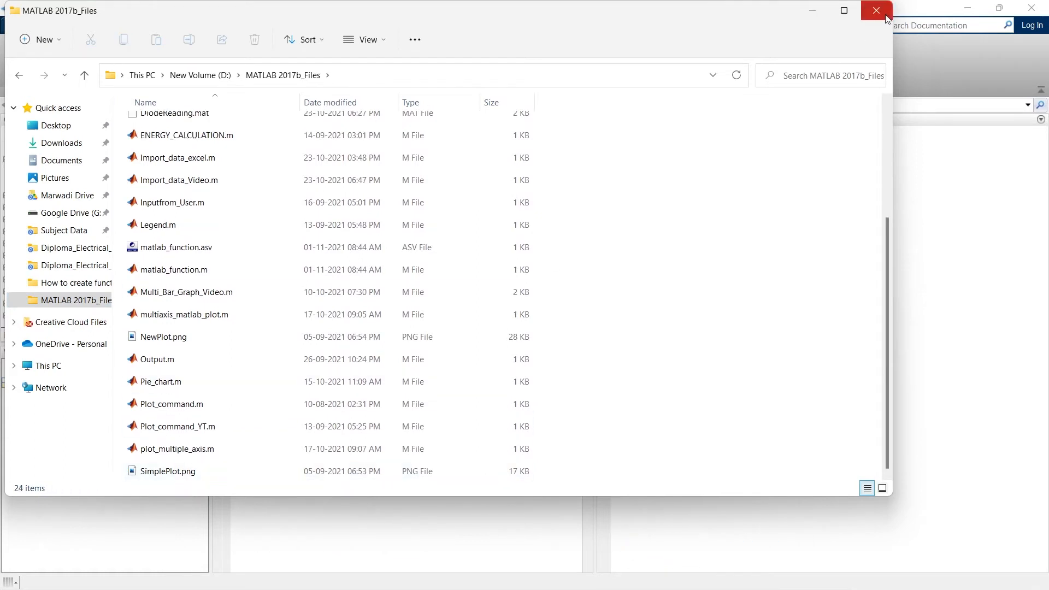
{"action": "left_click", "coordinate": [875, 10]}
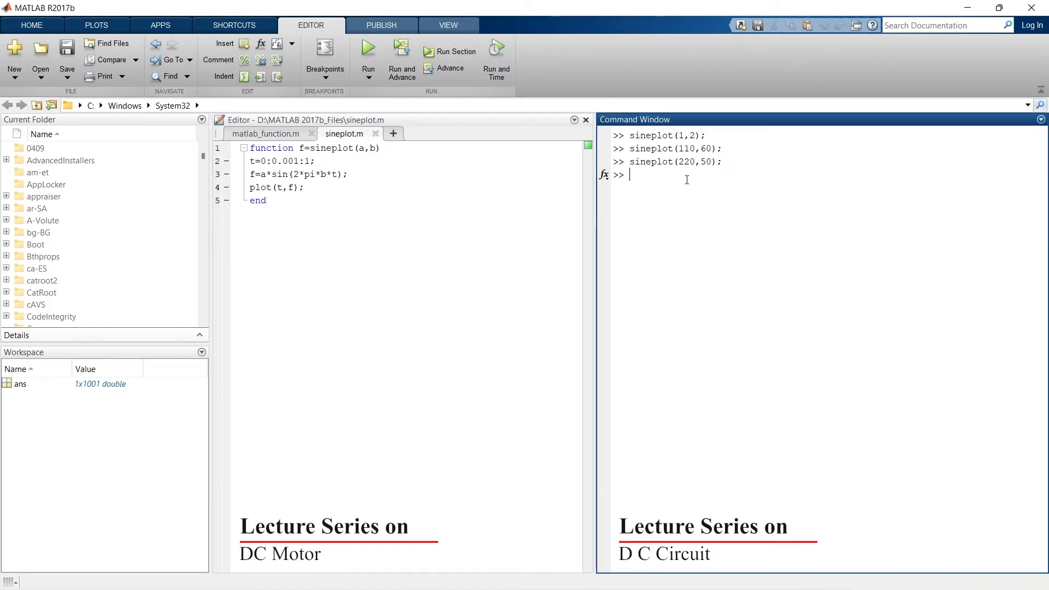
Run sineplot(220,50); (undefined-function error), then Save As sineplot.m into the files folder
{"action": "type", "text": "sineplot(220,50);"}
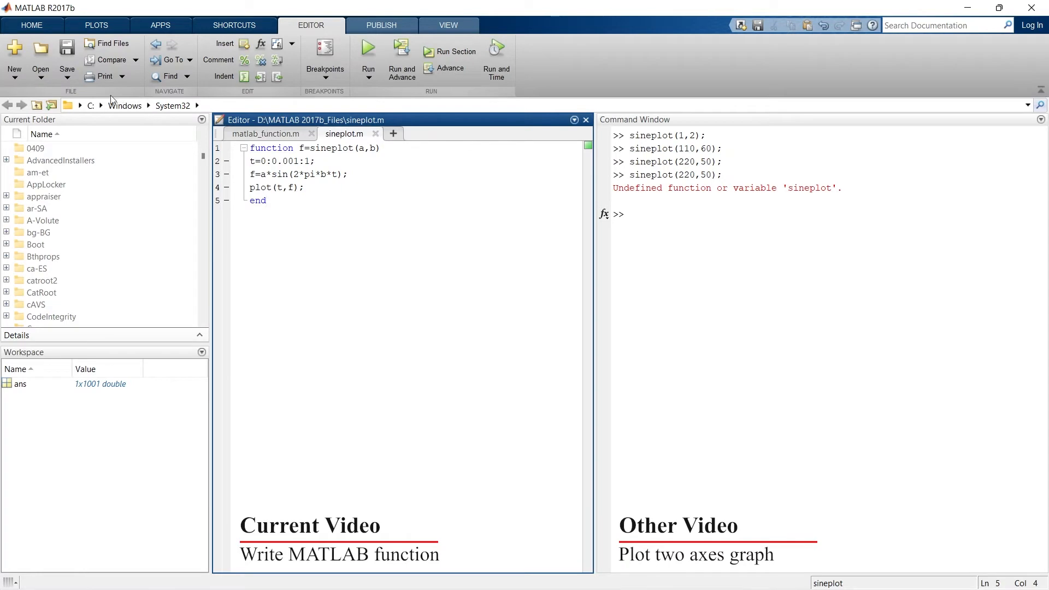
{"action": "left_click", "coordinate": [66, 59]}
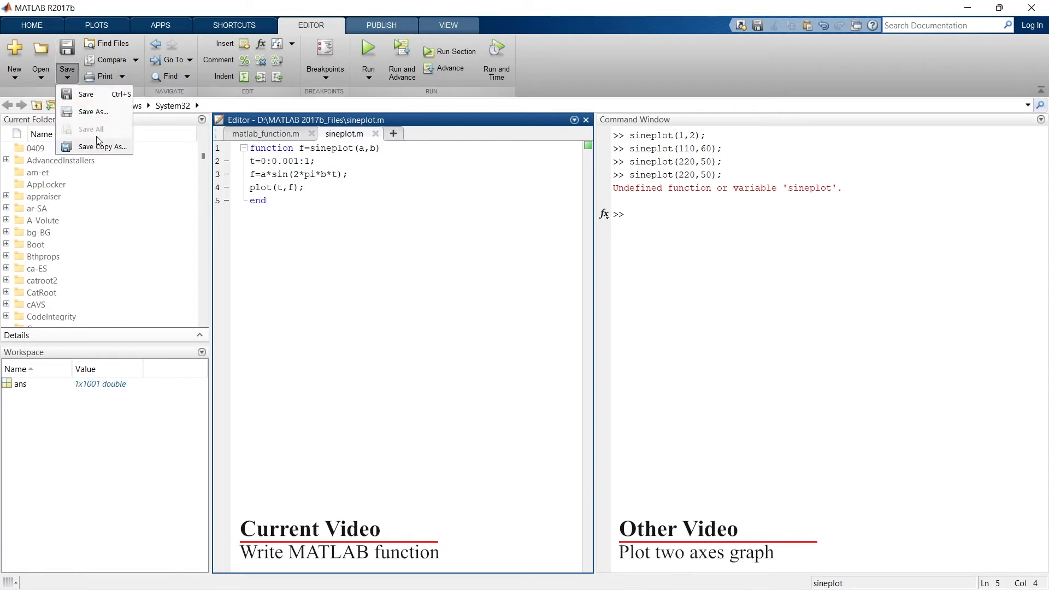
{"action": "left_click", "coordinate": [95, 111]}
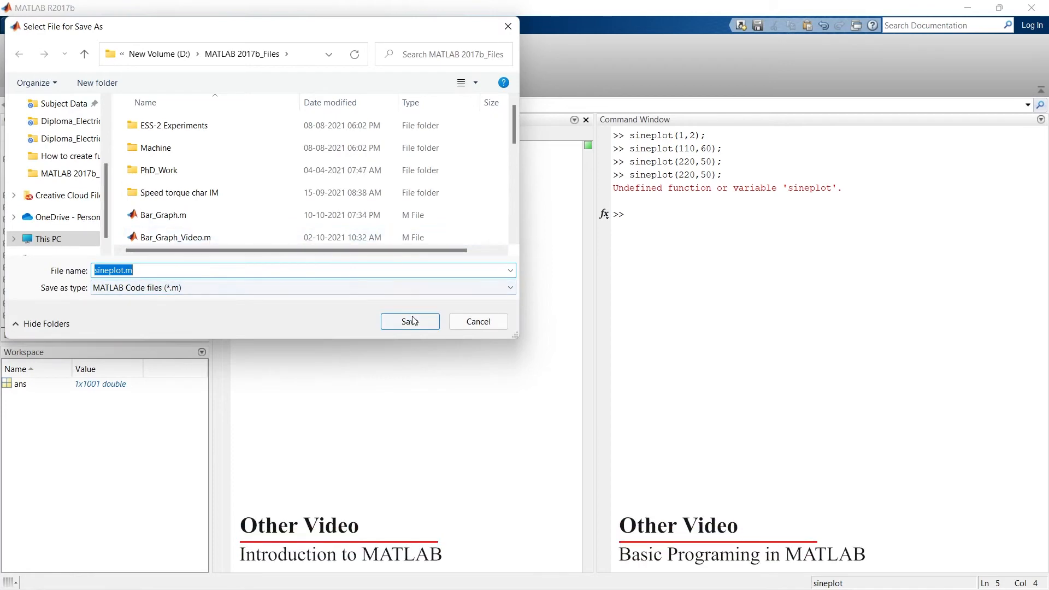
{"action": "left_click", "coordinate": [410, 322]}
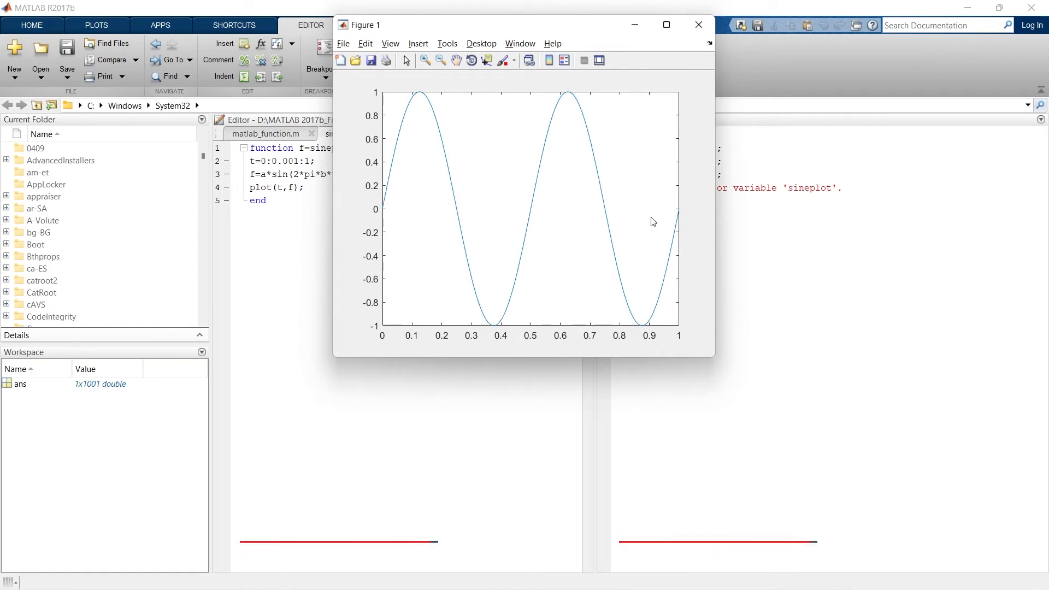
{"action": "mouse_move", "coordinate": [691, 64]}
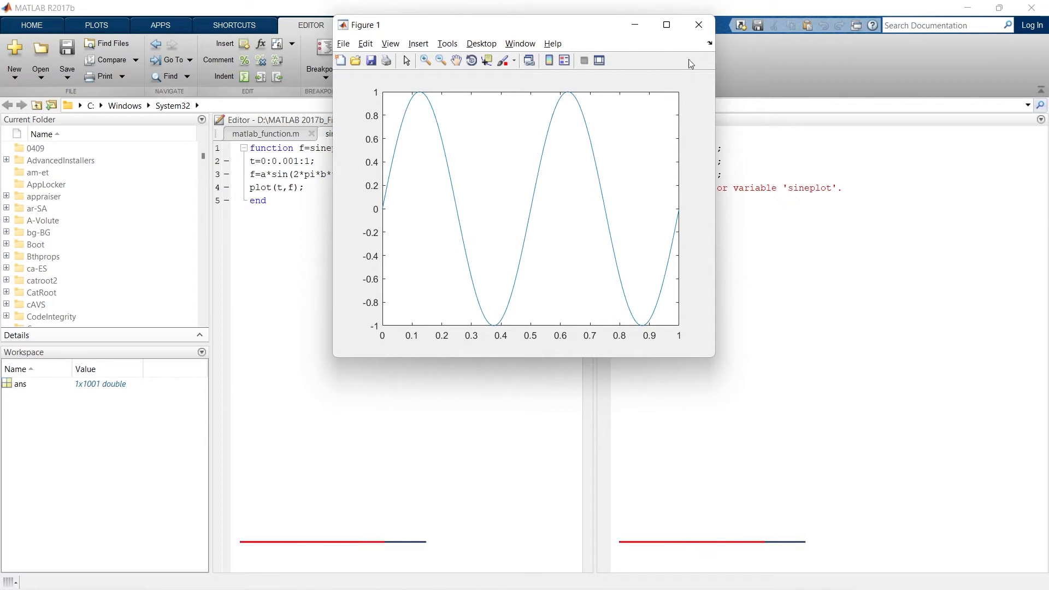
Close the amplitude-1 sine plot figure
{"action": "left_click", "coordinate": [699, 24]}
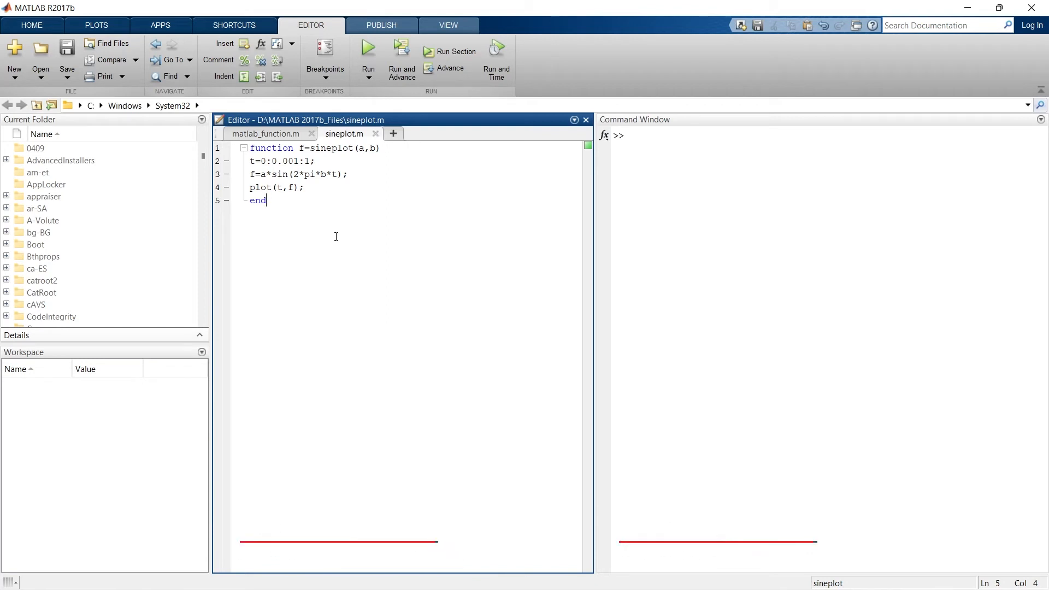
{"action": "mouse_move", "coordinate": [517, 217]}
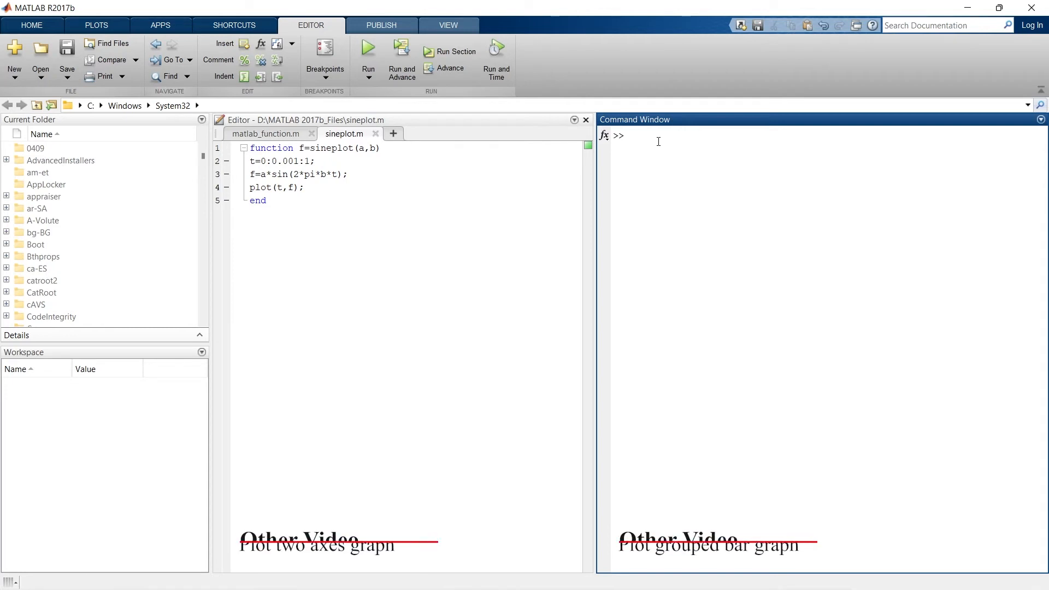
Enter f1 = @(a) a^2+5 in the Command Window
{"action": "type", "text": "f1 = @"}
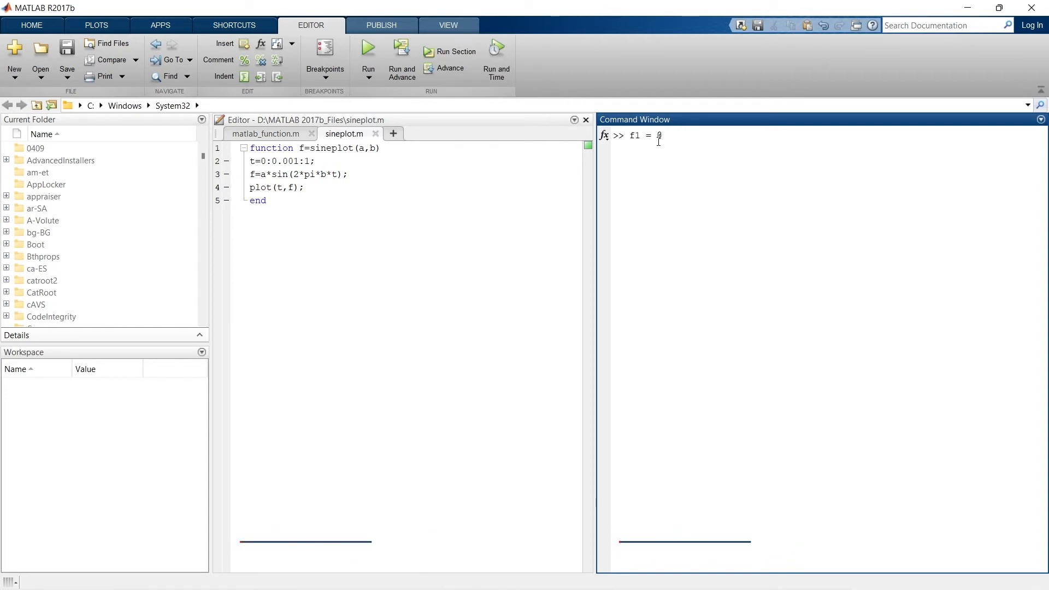
{"action": "type", "text": "(a)"}
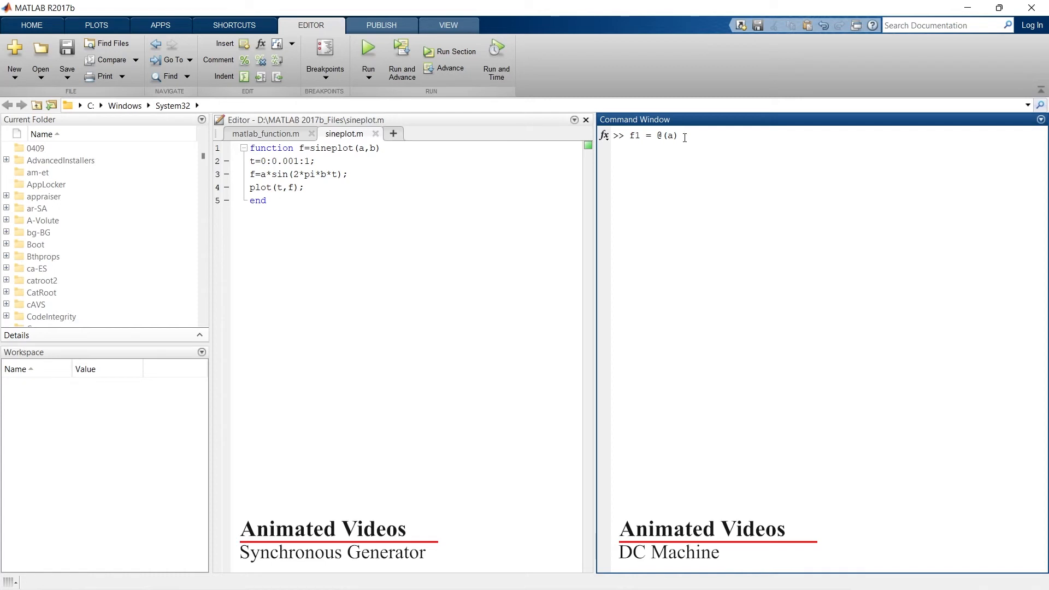
{"action": "type", "text": "a^2"}
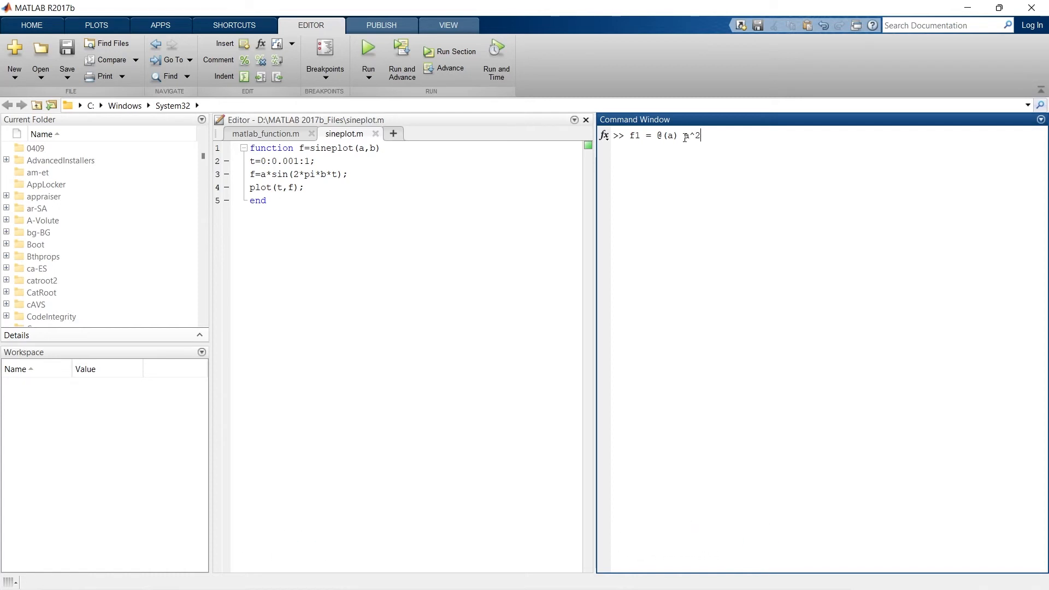
{"action": "type", "text": "+"}
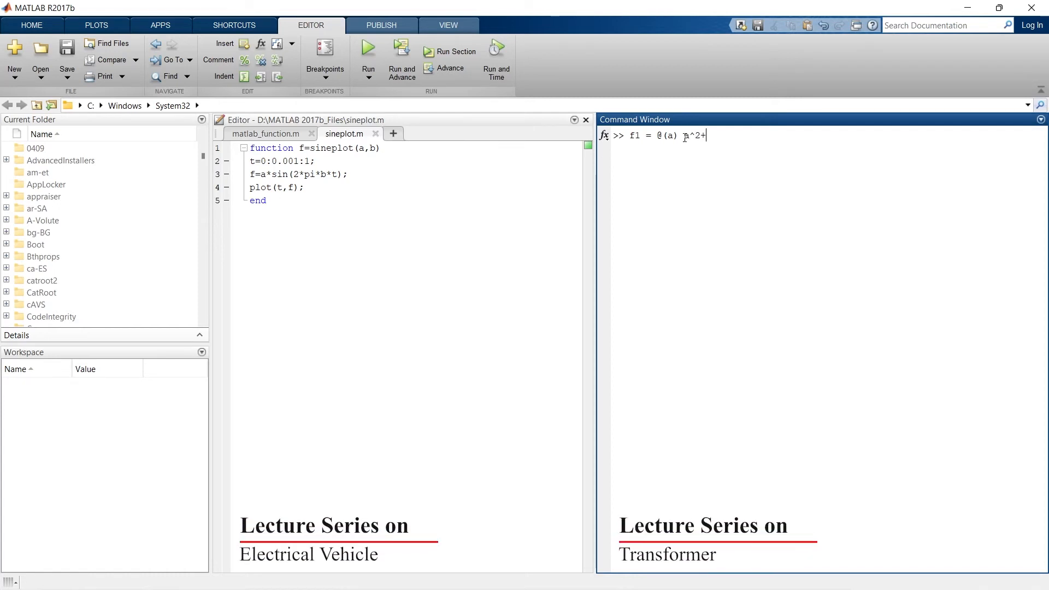
{"action": "type", "text": "5"}
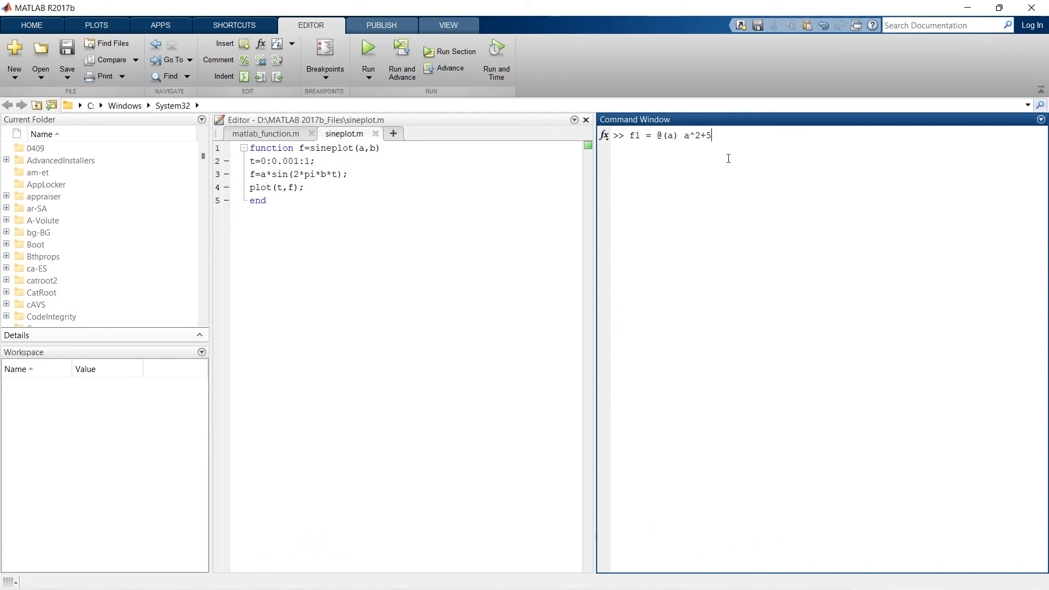
{"action": "key", "text": "enter"}
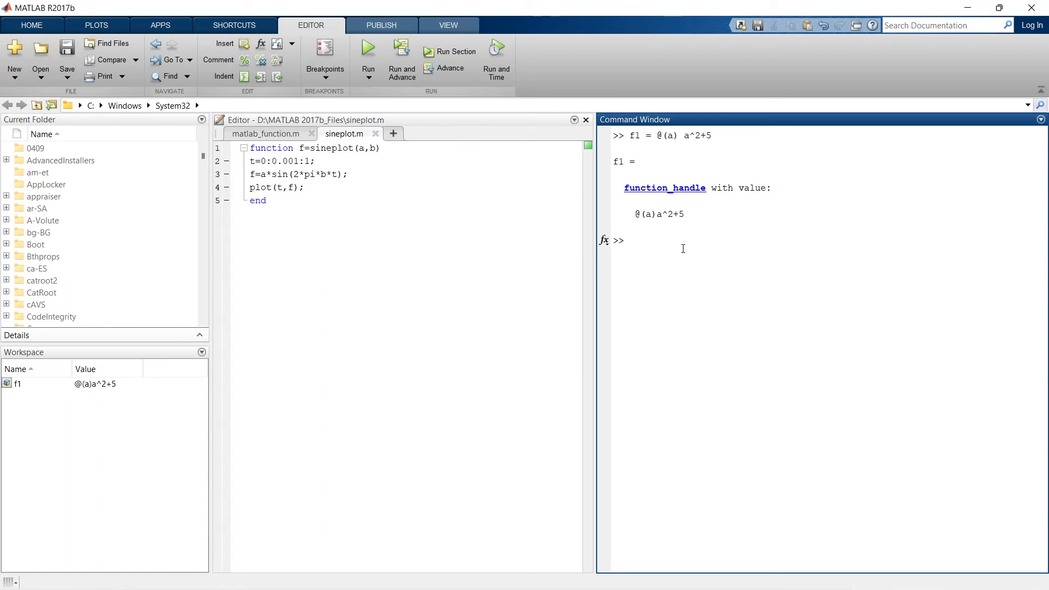
After the failed f(3) call, evaluate f1(3)=14 and f1(4)=21, then select f1 in the workspace
{"action": "type", "text": "f1(3)"}
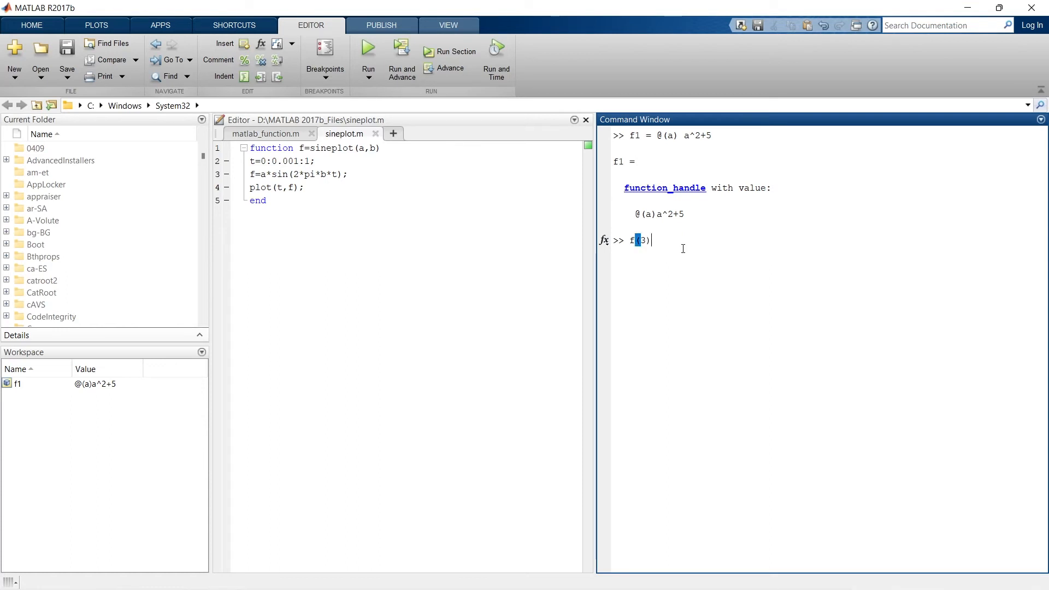
{"action": "key", "text": "enter"}
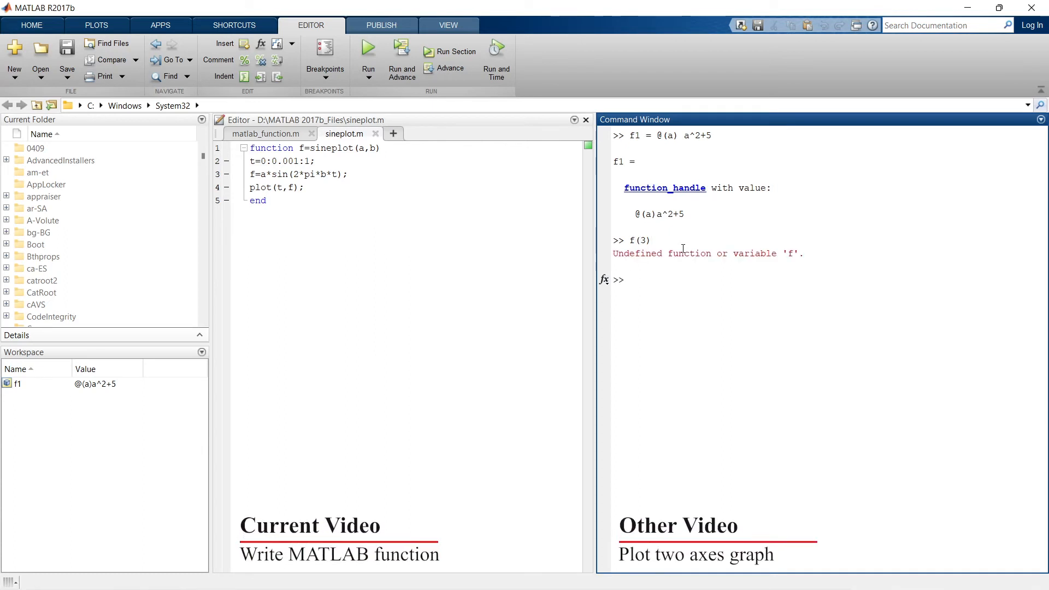
{"action": "type", "text": "f1"}
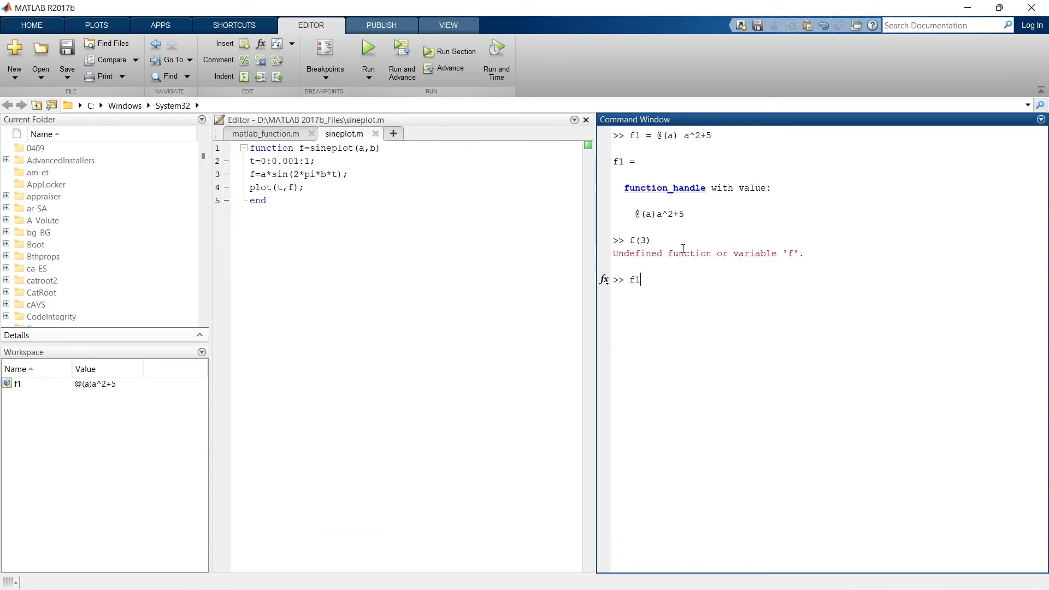
{"action": "type", "text": "(3)"}
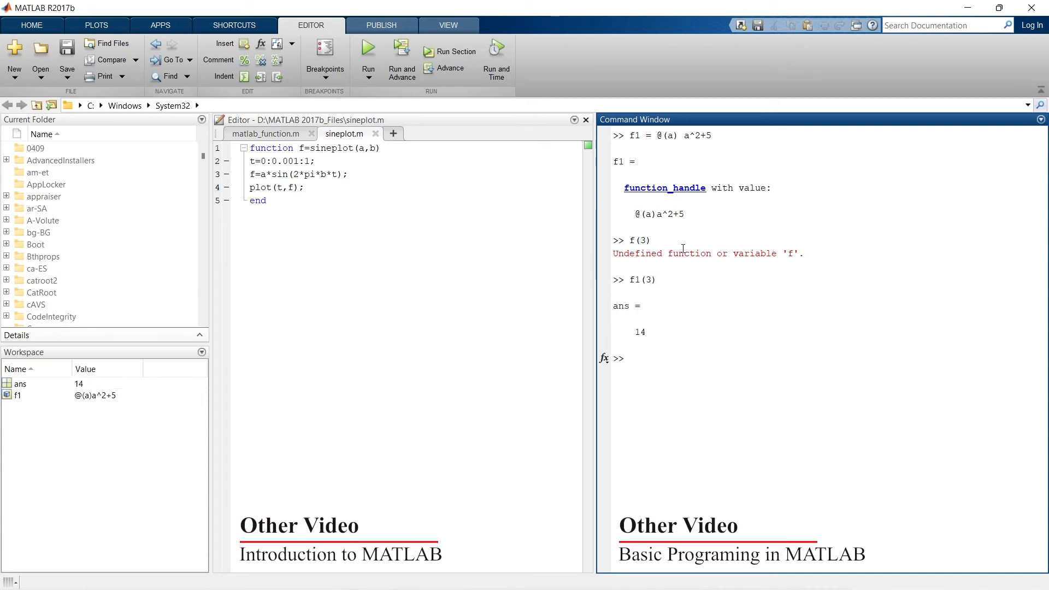
{"action": "type", "text": "f"}
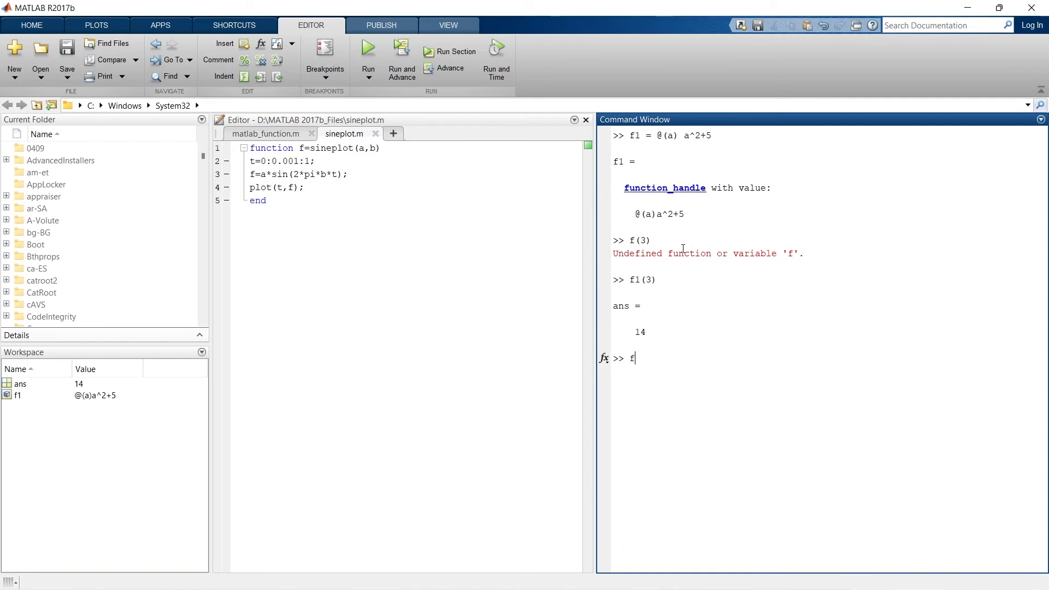
{"action": "type", "text": "1("}
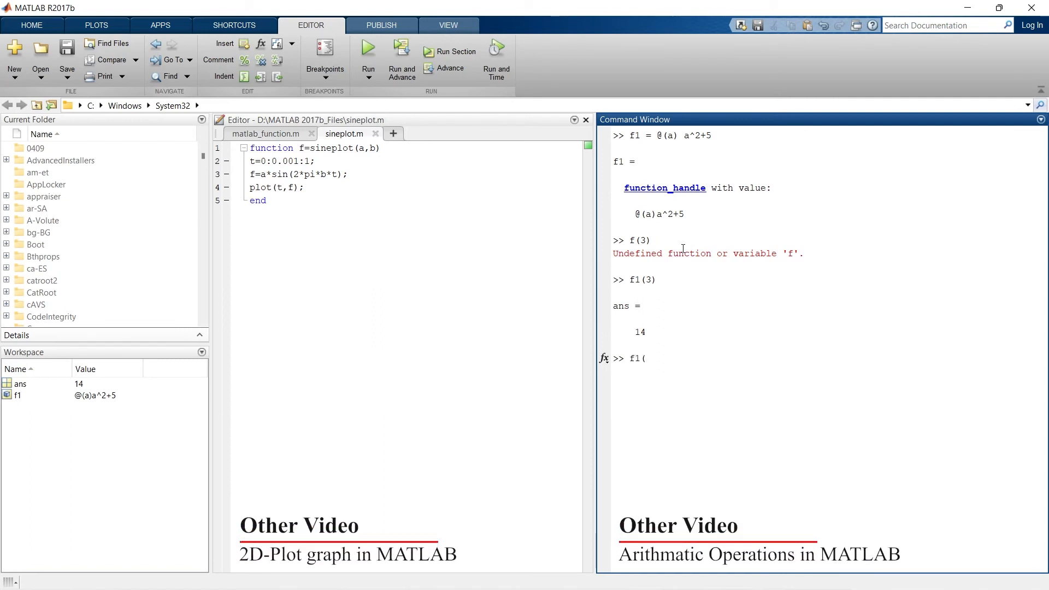
{"action": "type", "text": "4"}
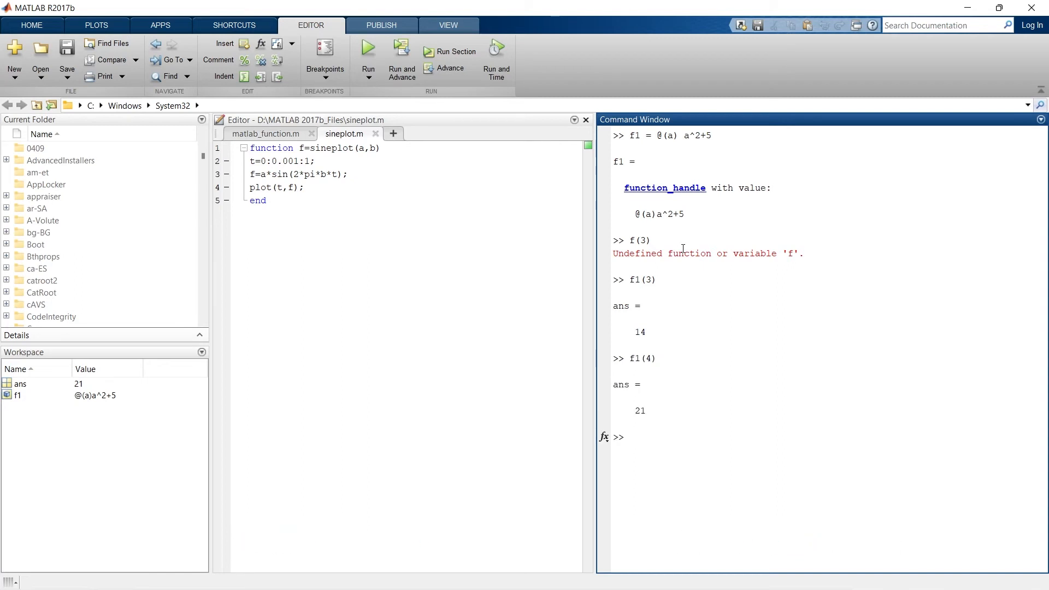
{"action": "left_click", "coordinate": [31, 25]}
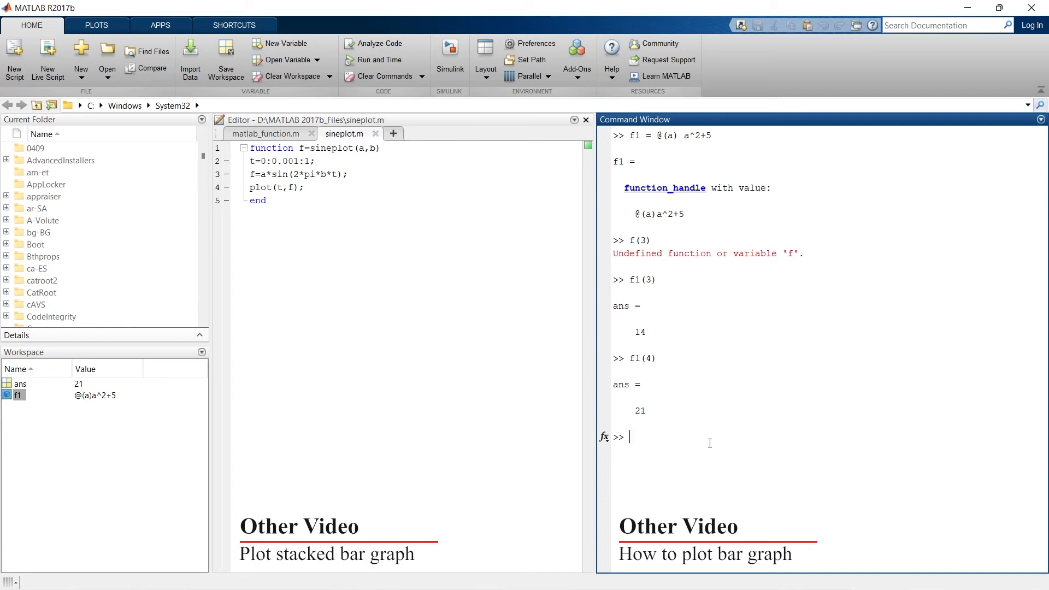
Define f2 = @(b) b^2+9 and evaluate f2(3)
{"action": "type", "text": "f2 -"}
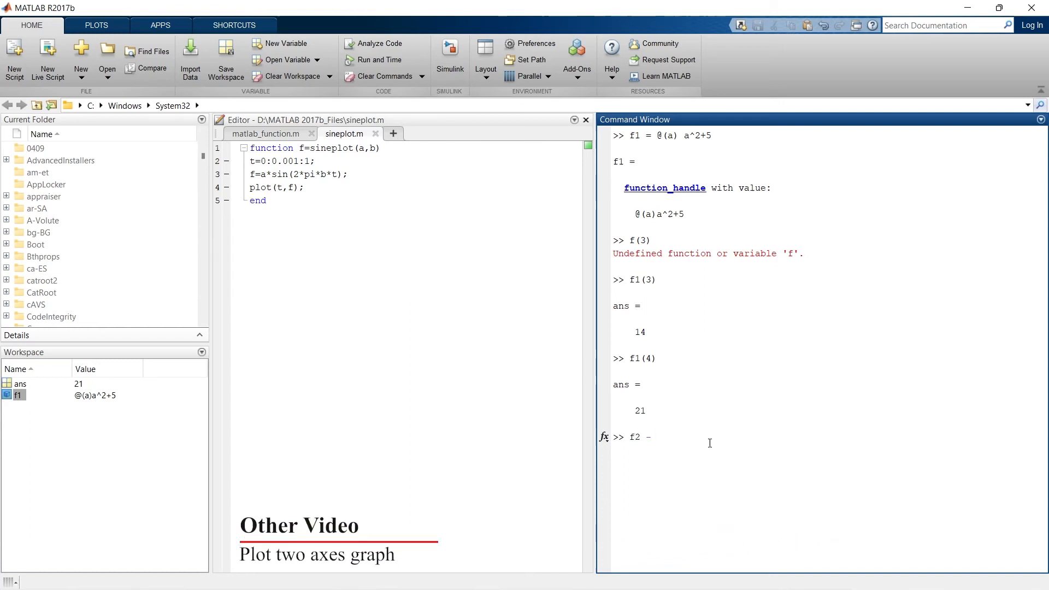
{"action": "type", "text": "= @("}
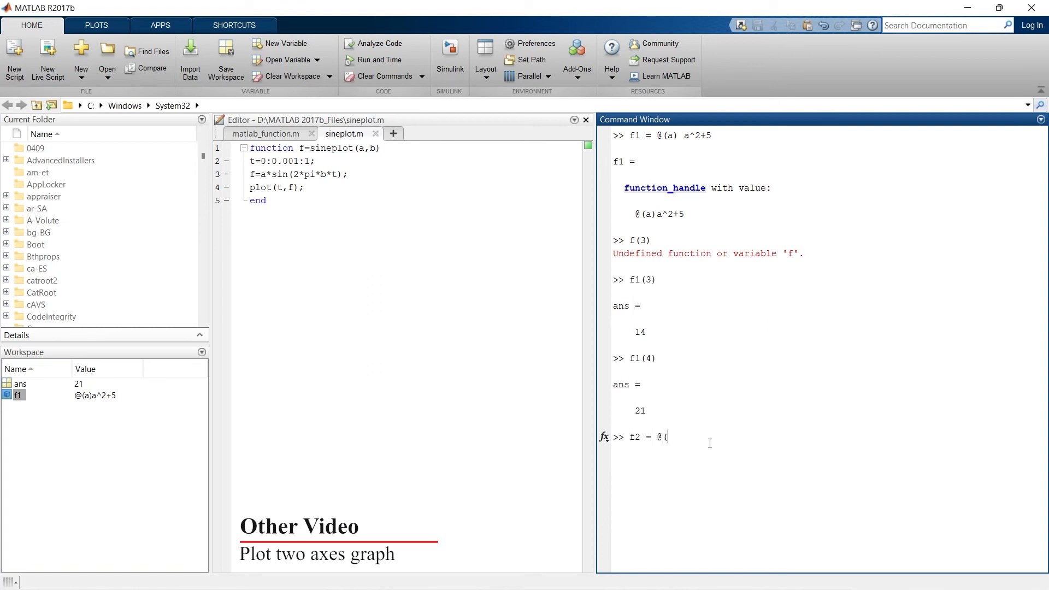
{"action": "type", "text": "b) b^2+9"}
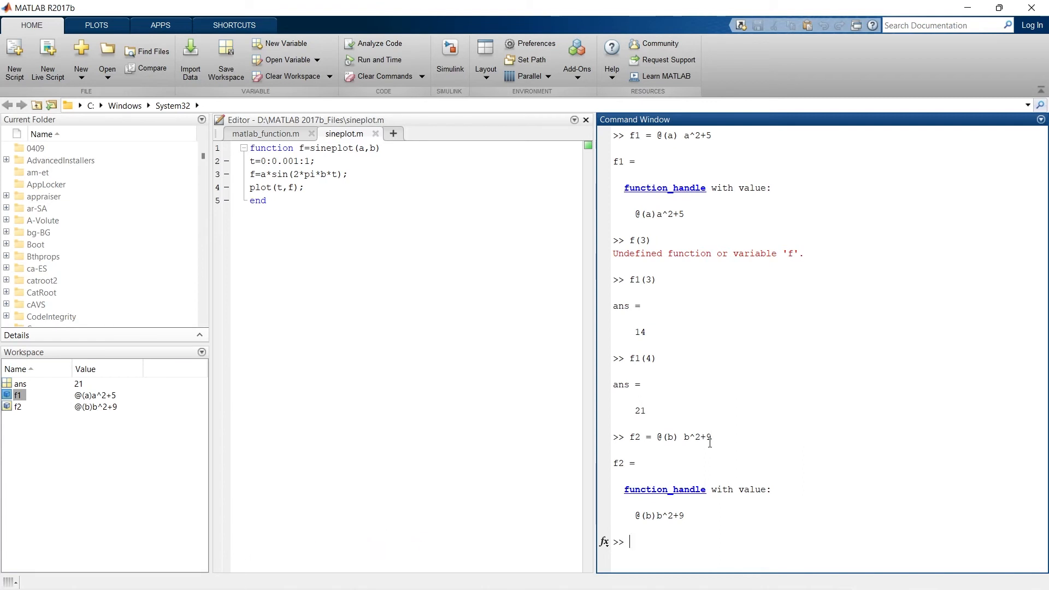
{"action": "type", "text": "f"}
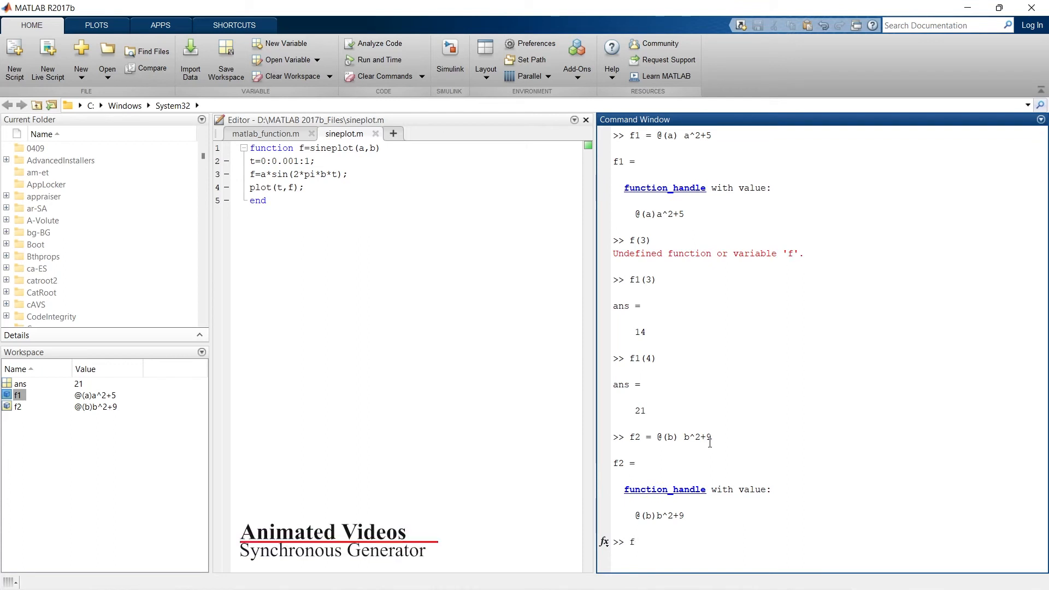
{"action": "type", "text": "2(3"}
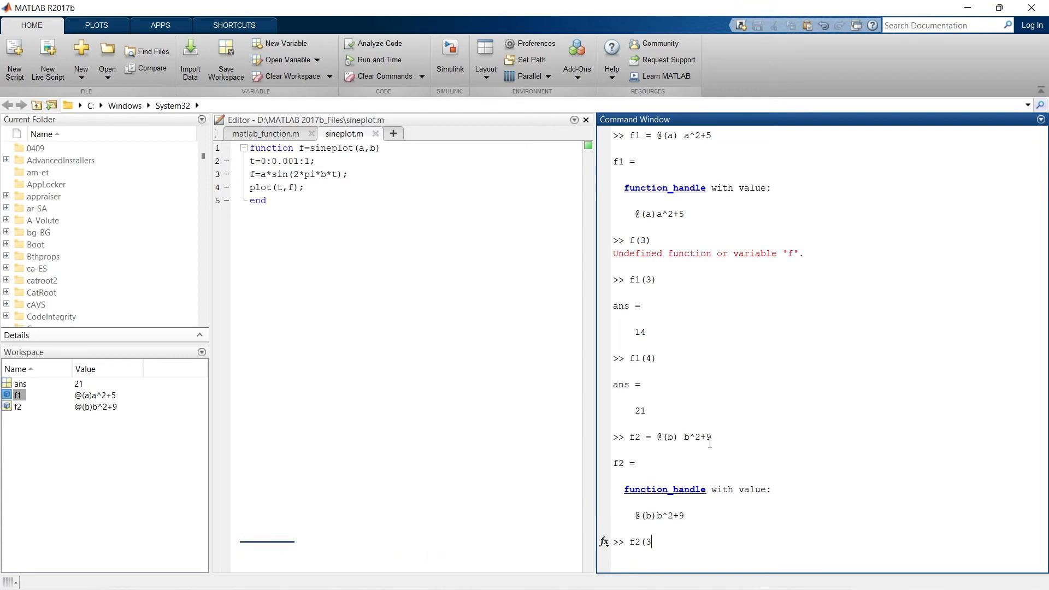
{"action": "key", "text": "enter"}
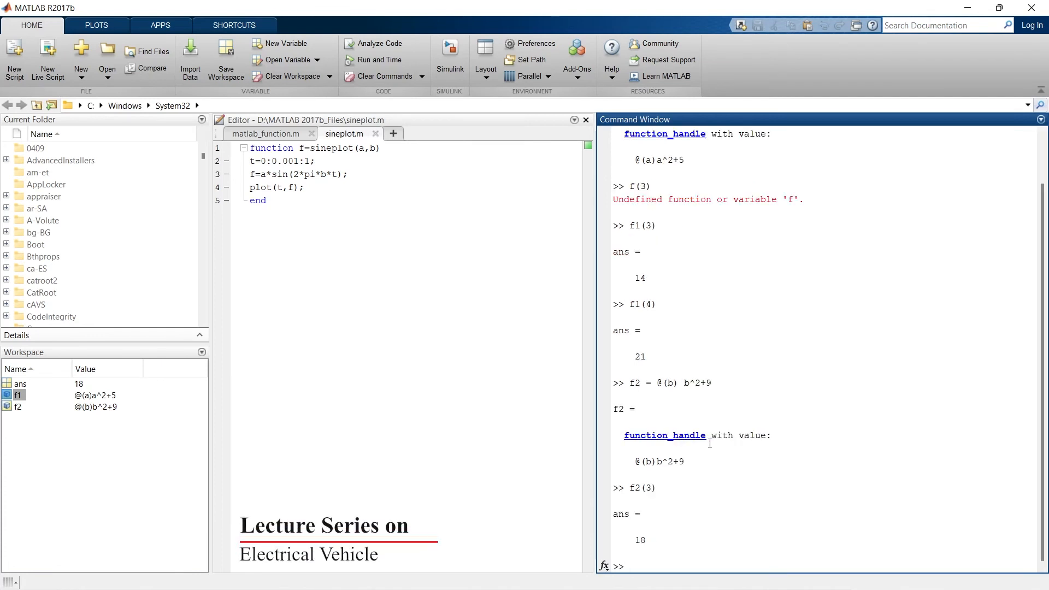
Compute c = f1(3)+f2(3) = 32, then clear the workspace and Command Window
{"action": "type", "text": "c"}
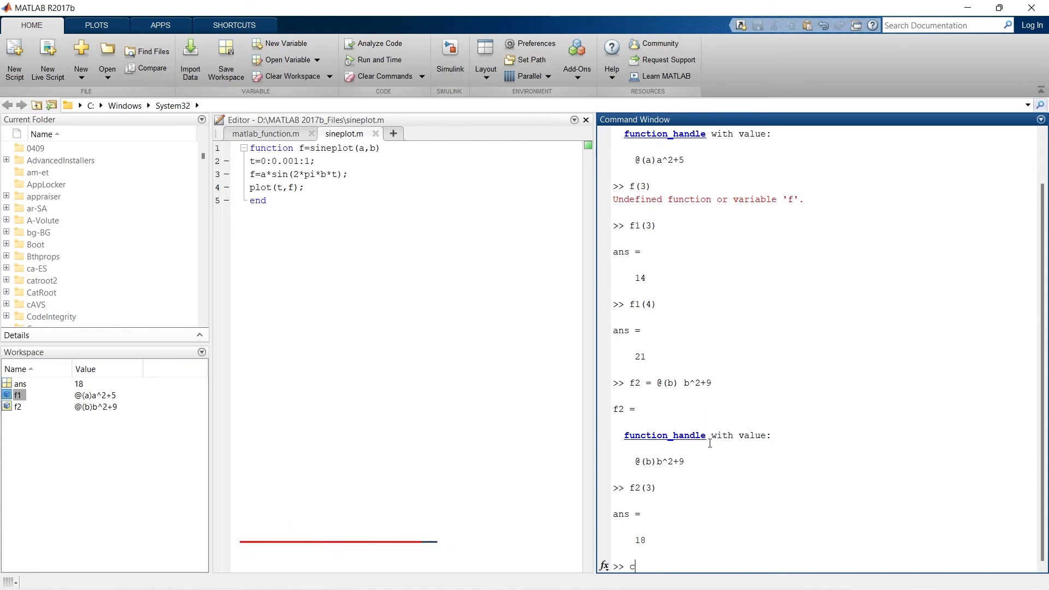
{"action": "type", "text": "="}
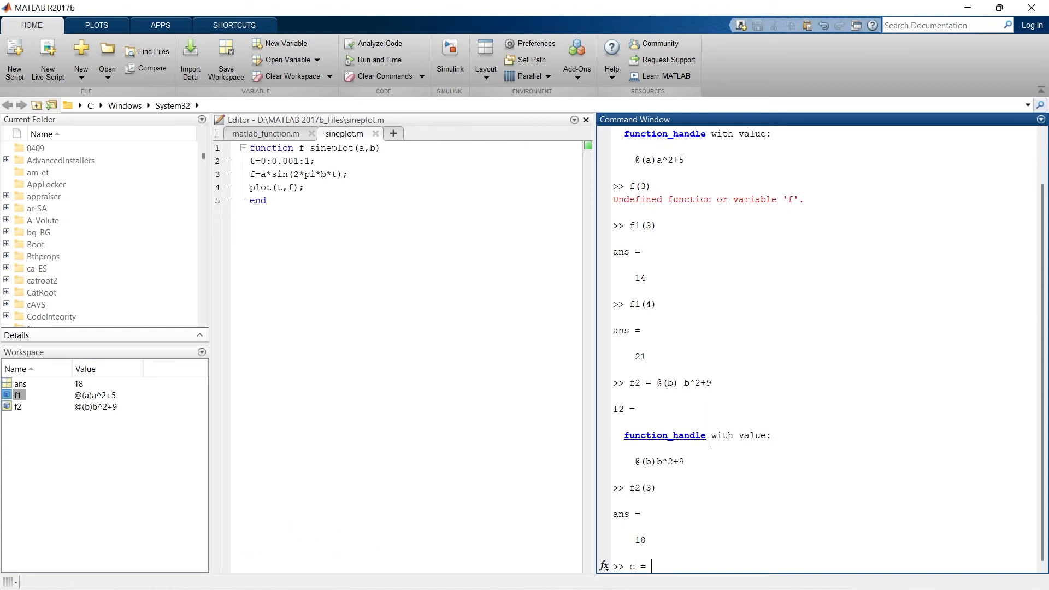
{"action": "type", "text": "f1(3"}
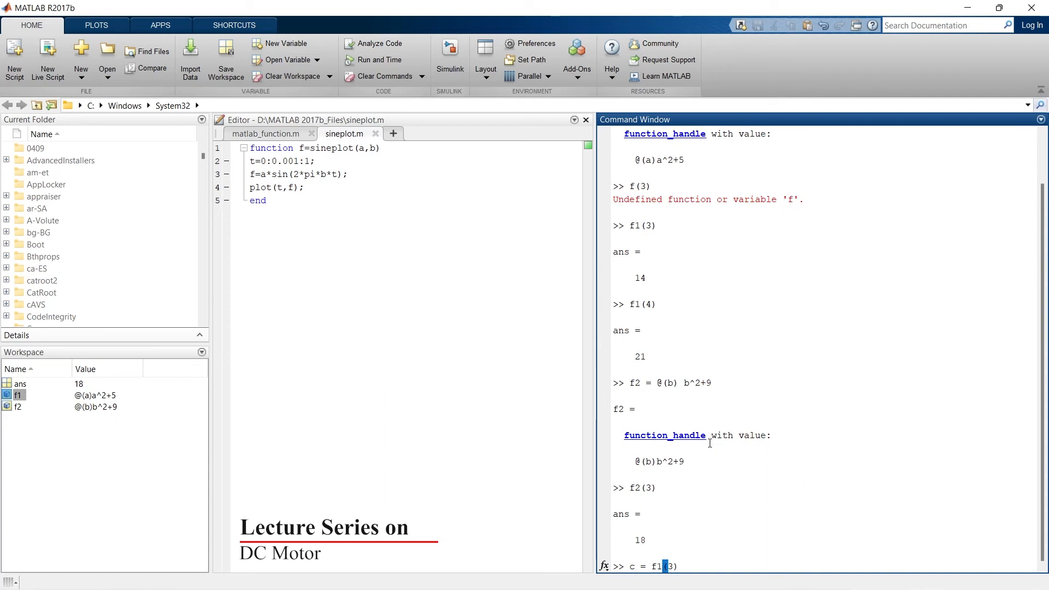
{"action": "type", "text": "+"}
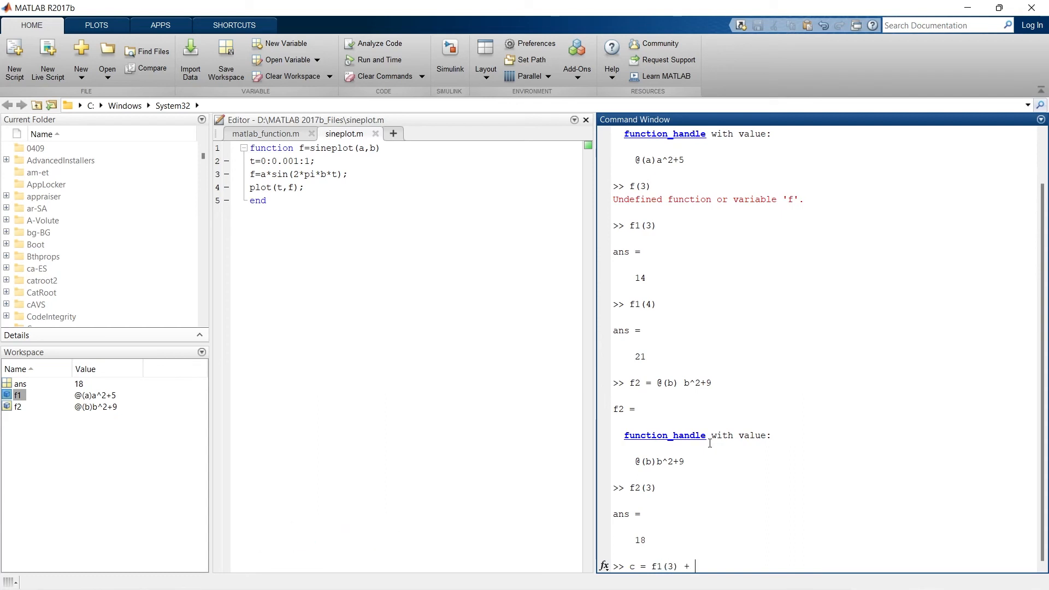
{"action": "type", "text": "f2(3"}
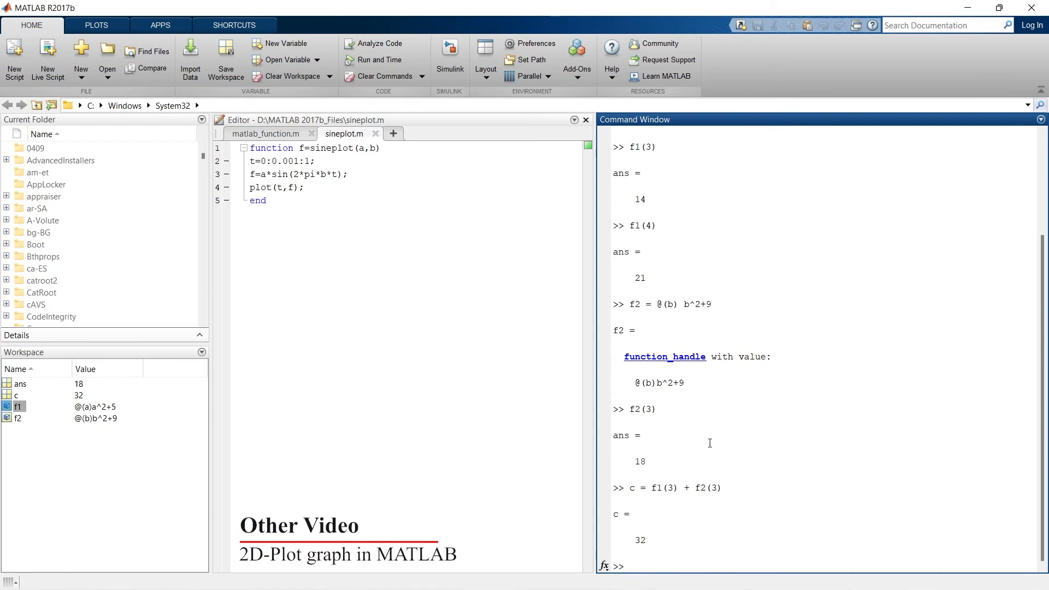
{"action": "type", "text": "cleat a"}
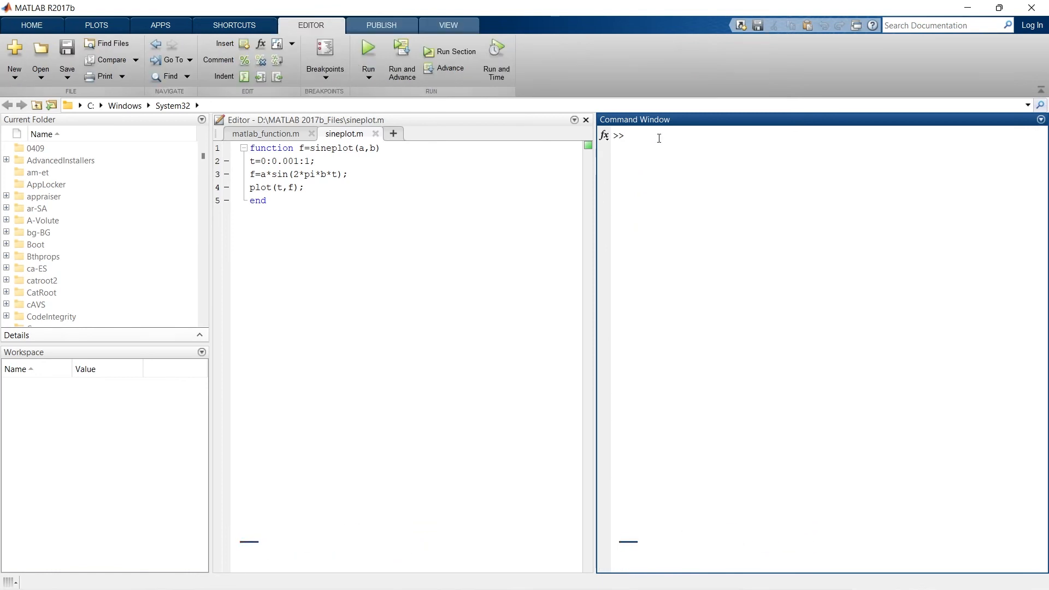
Enter f1=inline('a^2+5','a') to define the inline function f1(a) = a^2+5
{"action": "type", "text": "f1"}
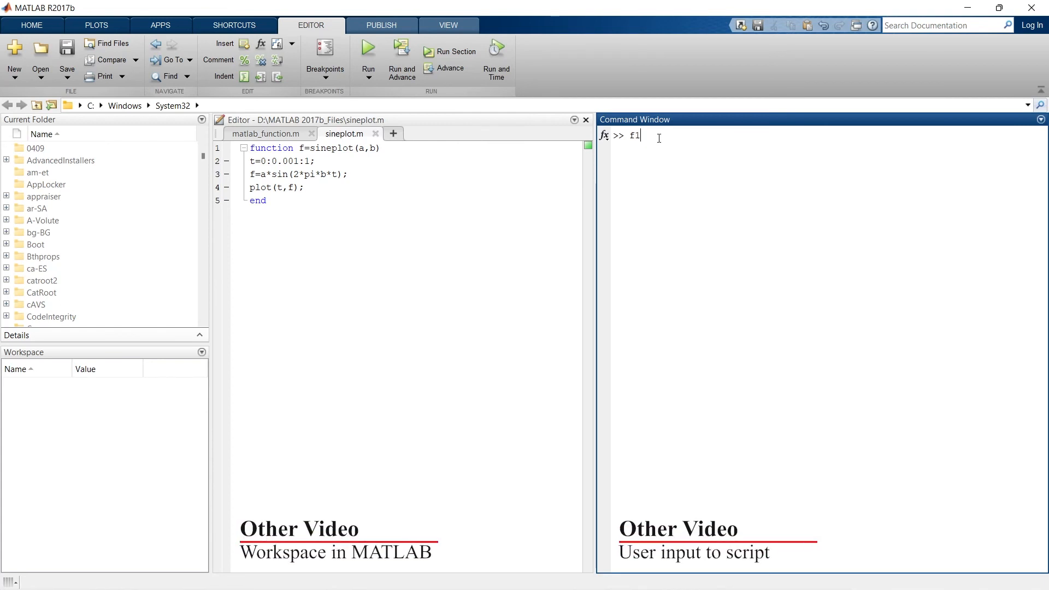
{"action": "type", "text": "="}
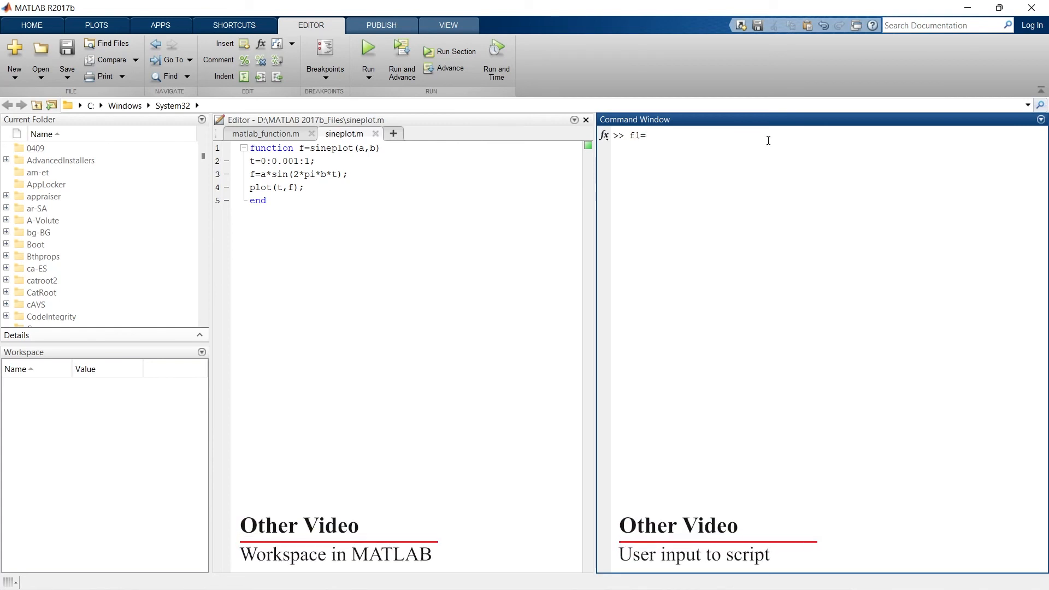
{"action": "type", "text": "inline"}
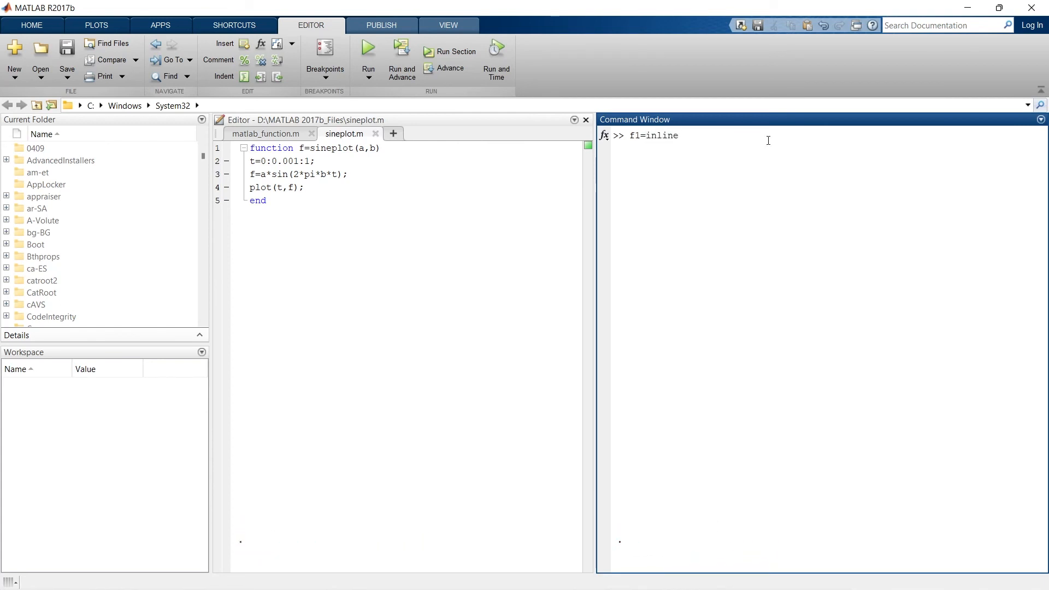
{"action": "type", "text": "('"}
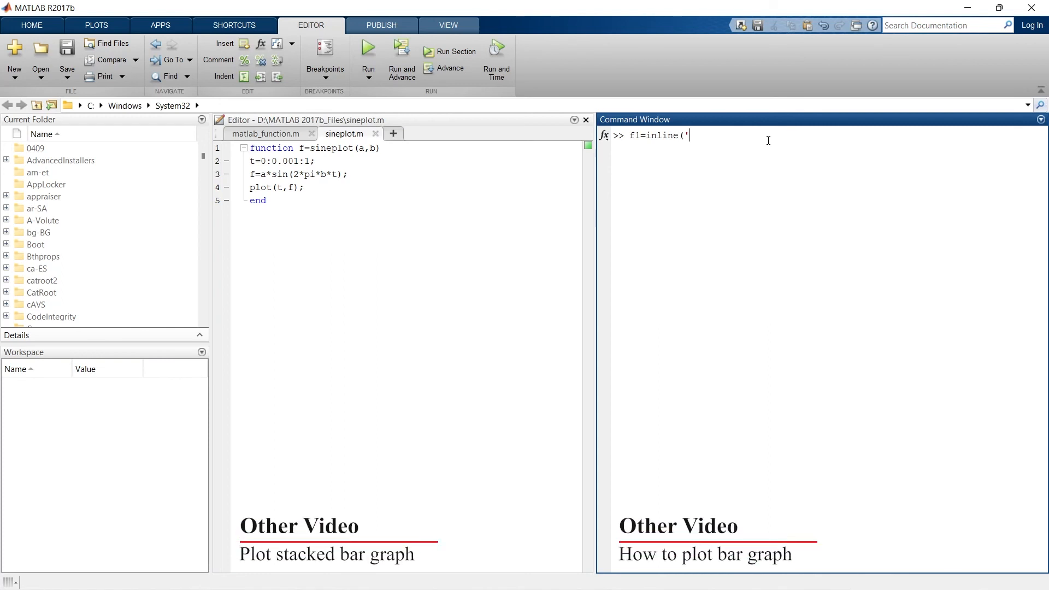
{"action": "type", "text": "a^"}
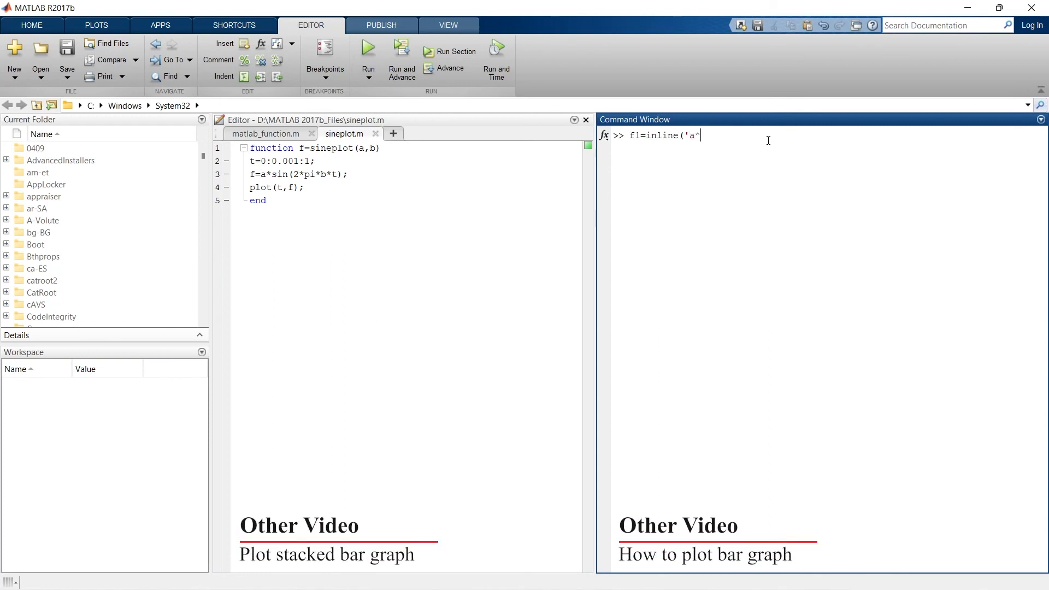
{"action": "type", "text": "2+5"}
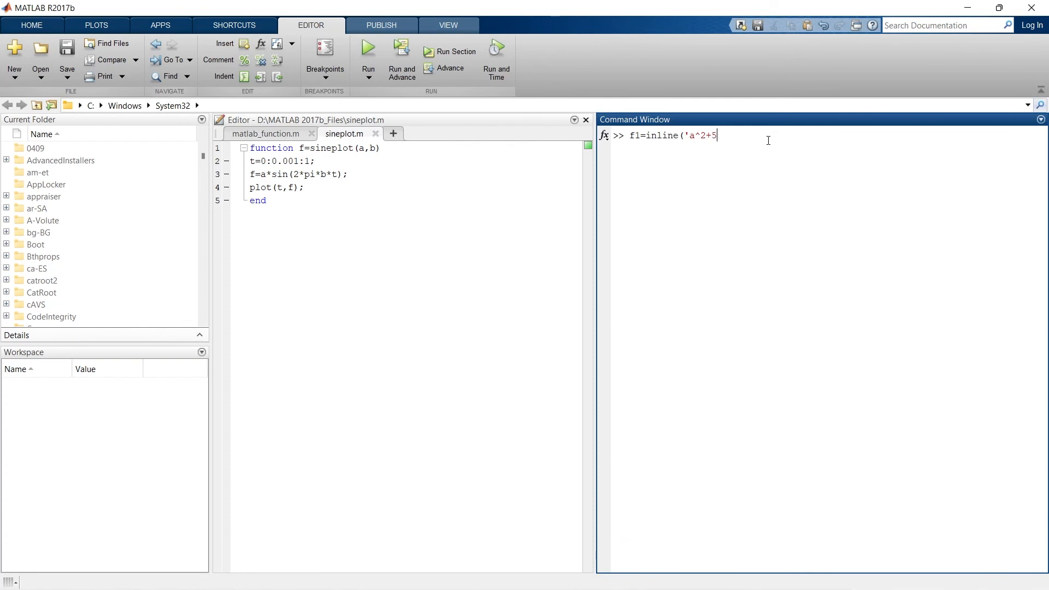
{"action": "type", "text": "'"}
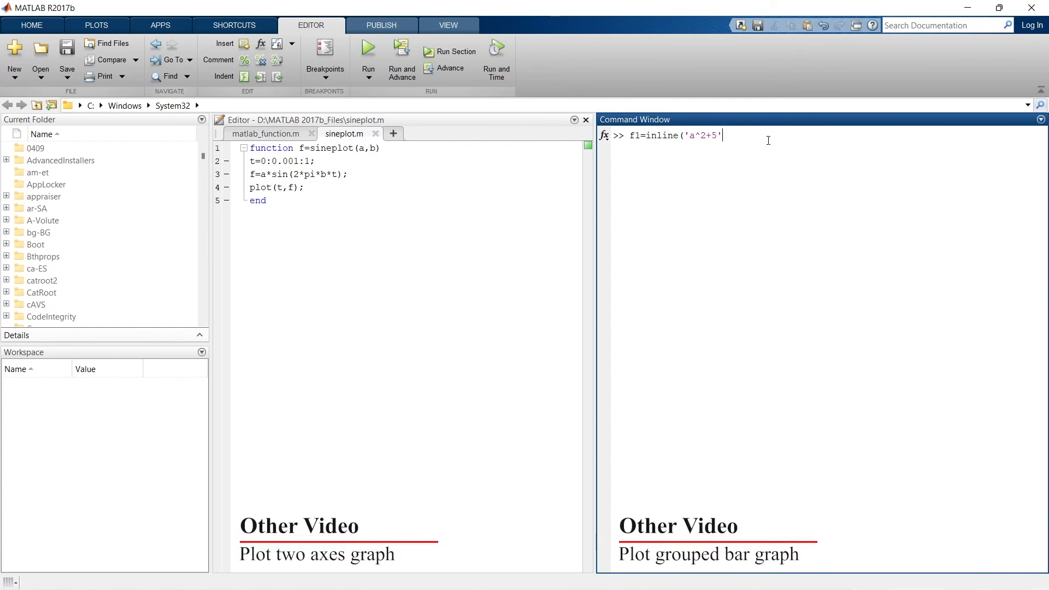
{"action": "type", "text": ","}
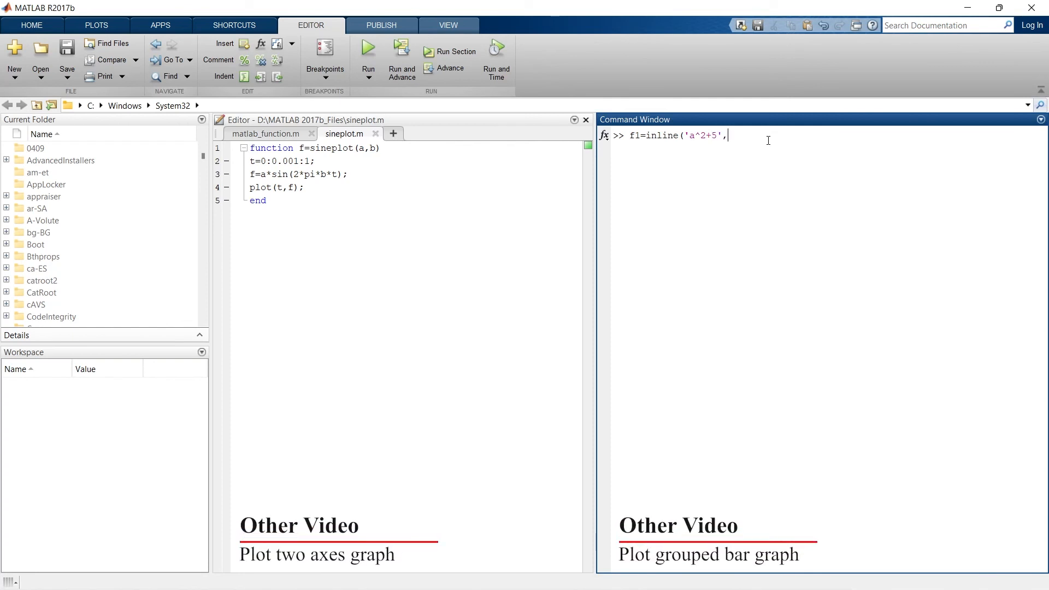
{"action": "type", "text": "'a'"}
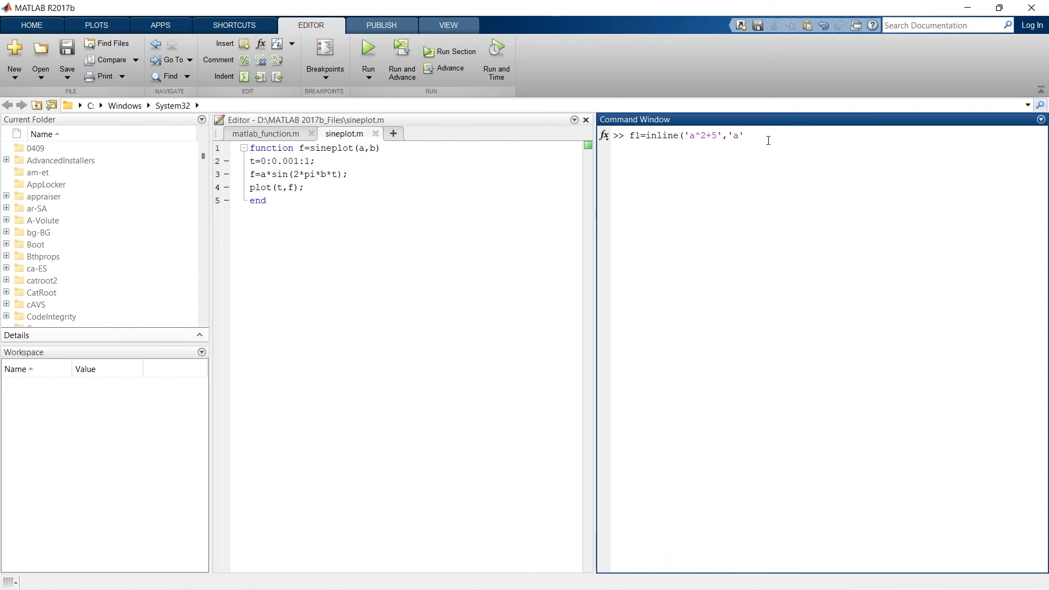
{"action": "key", "text": "enter"}
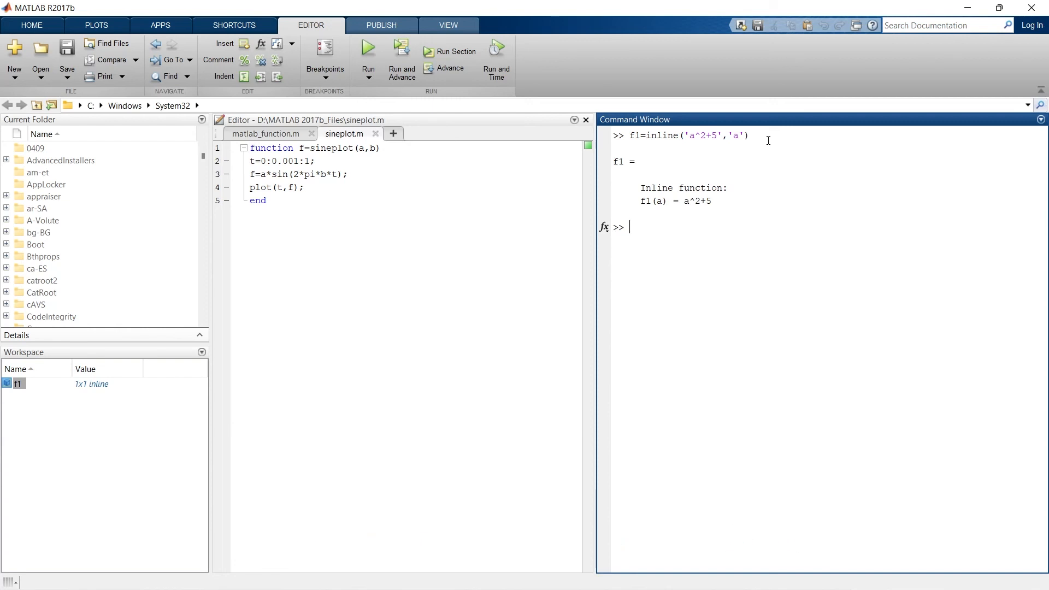
Evaluate f1(3) and f1(4) in the Command Window, returning 14 and 21
{"action": "type", "text": "f1"}
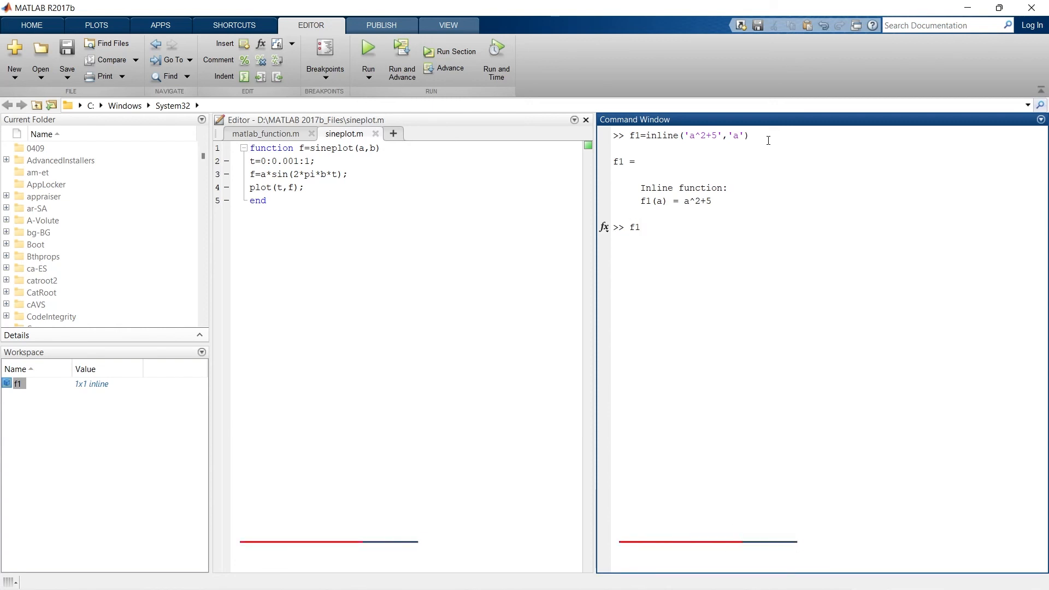
{"action": "type", "text": "(3"}
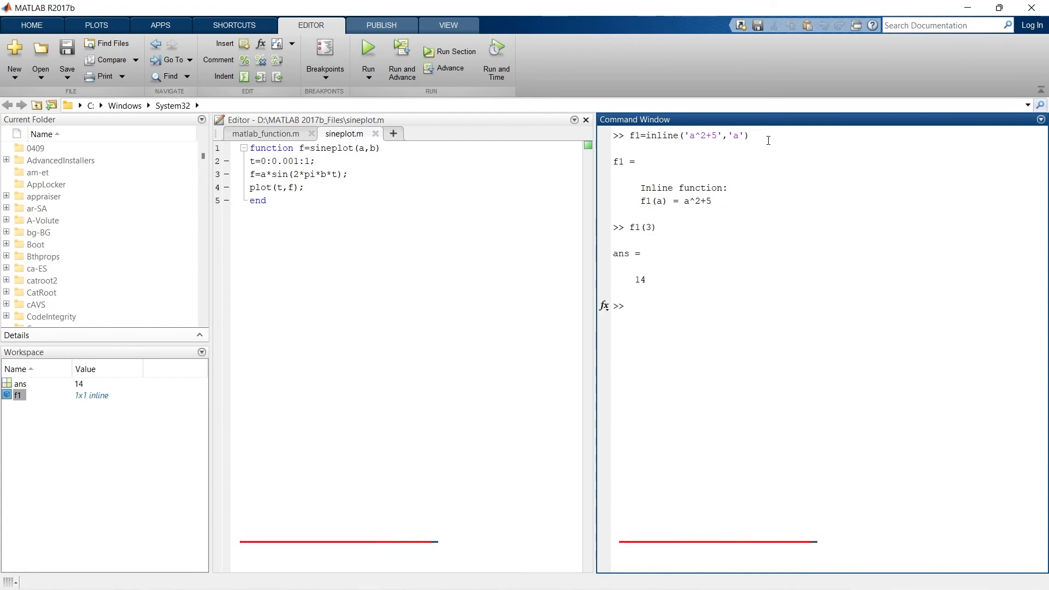
{"action": "type", "text": "f1"}
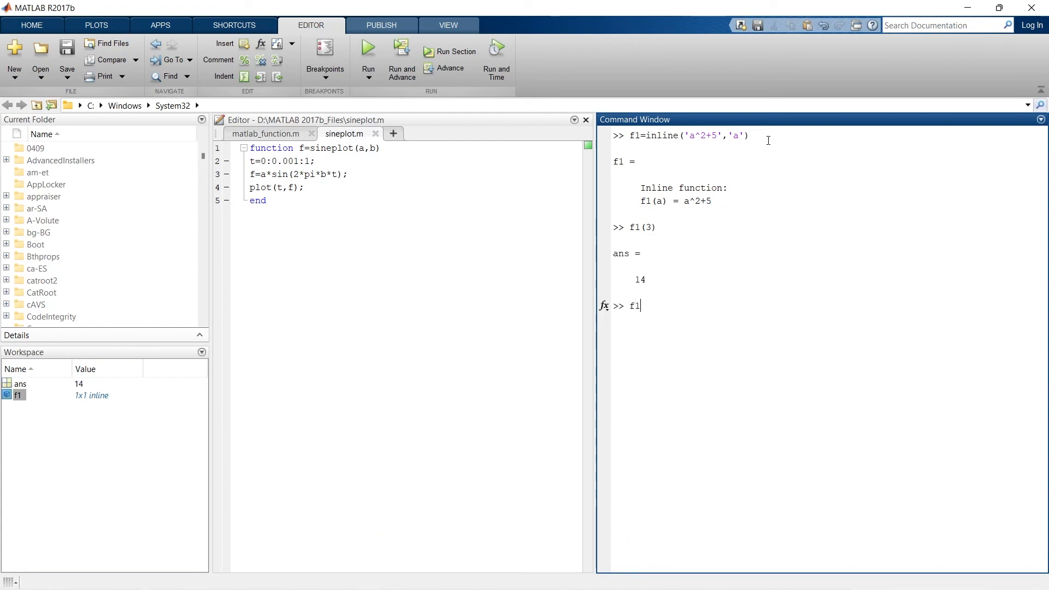
{"action": "type", "text": "(40"}
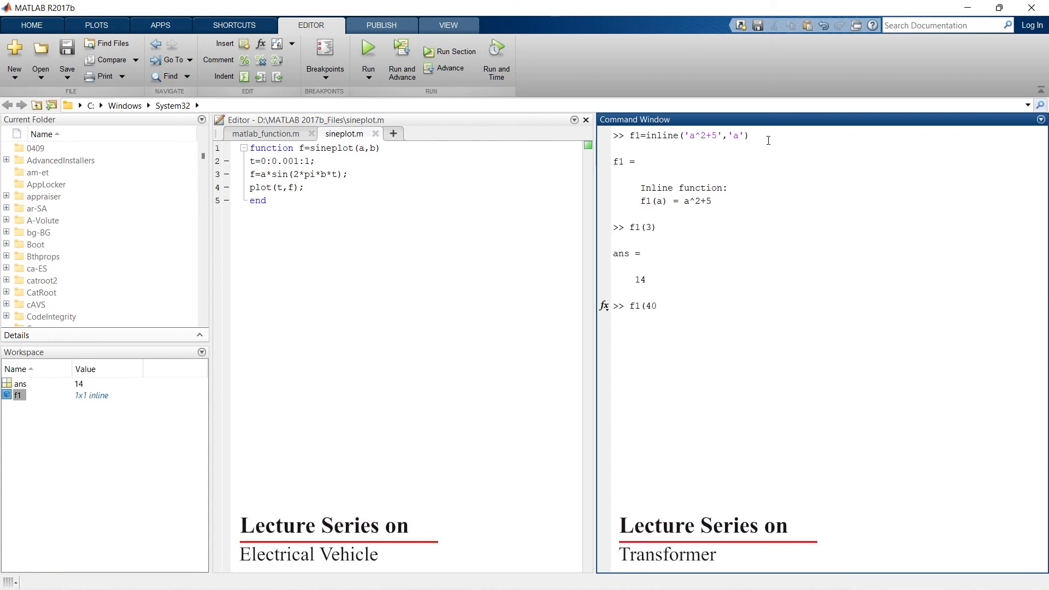
{"action": "key", "text": "enter"}
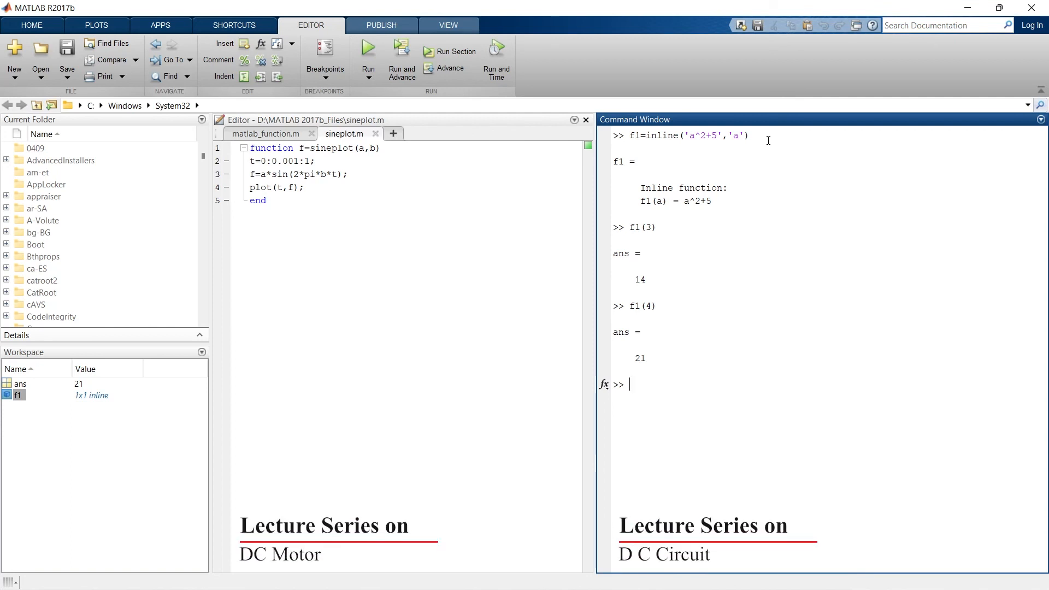
{"action": "left_click", "coordinate": [32, 25]}
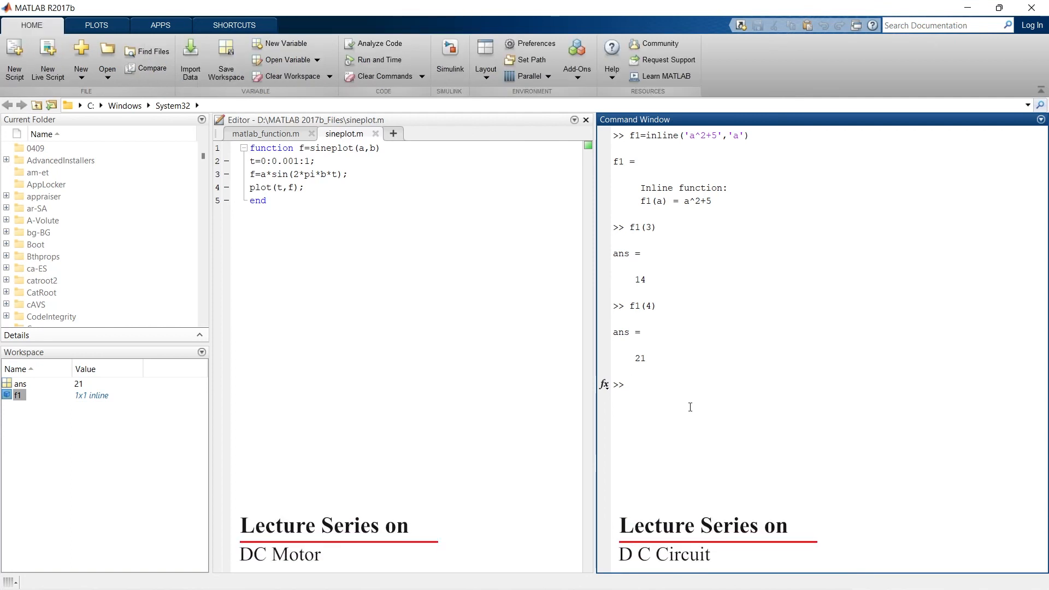